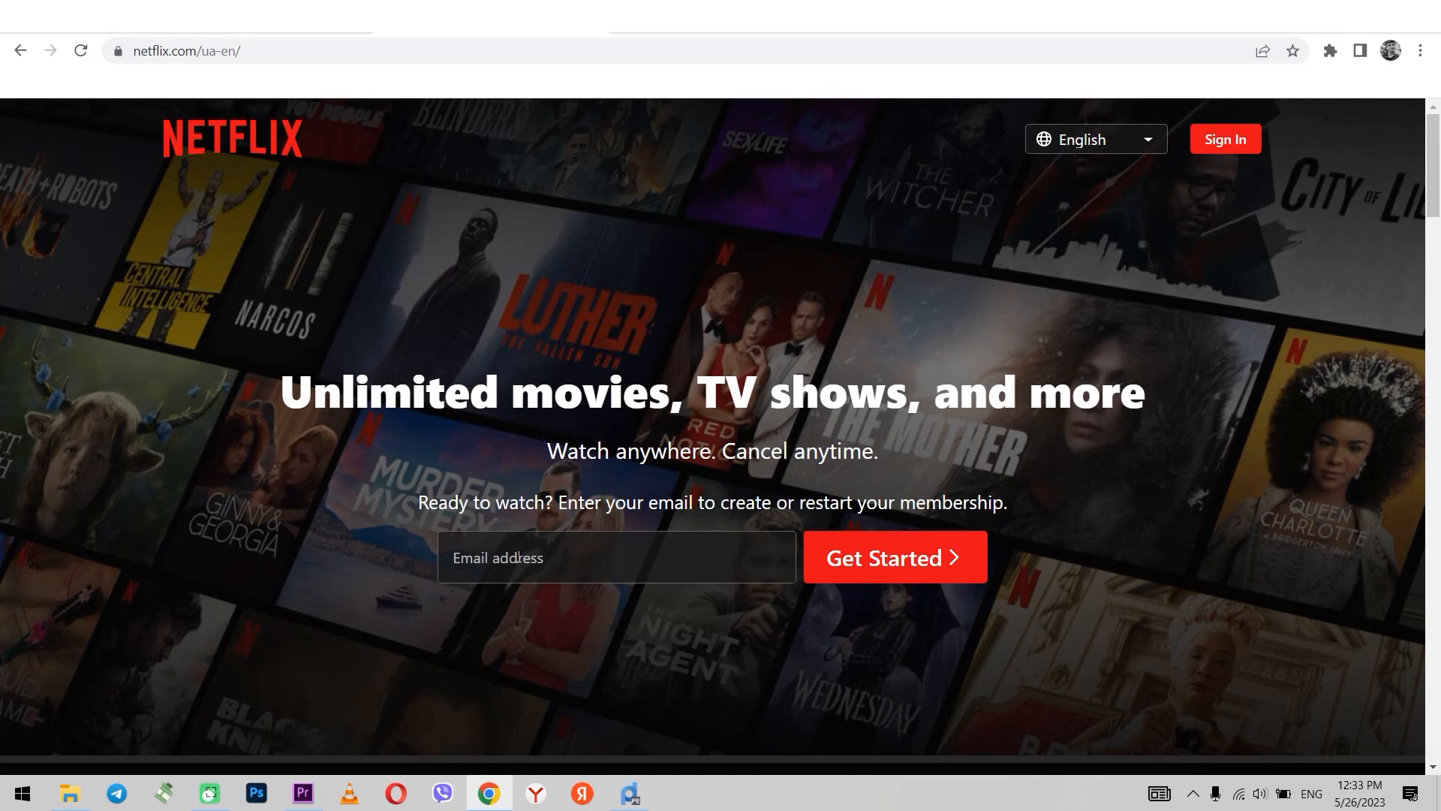
Step: Reach the Proxy page in Windows Settings under Network & Internet
{"action": "scroll", "scroll_direction": "down", "scroll_amount": 3}
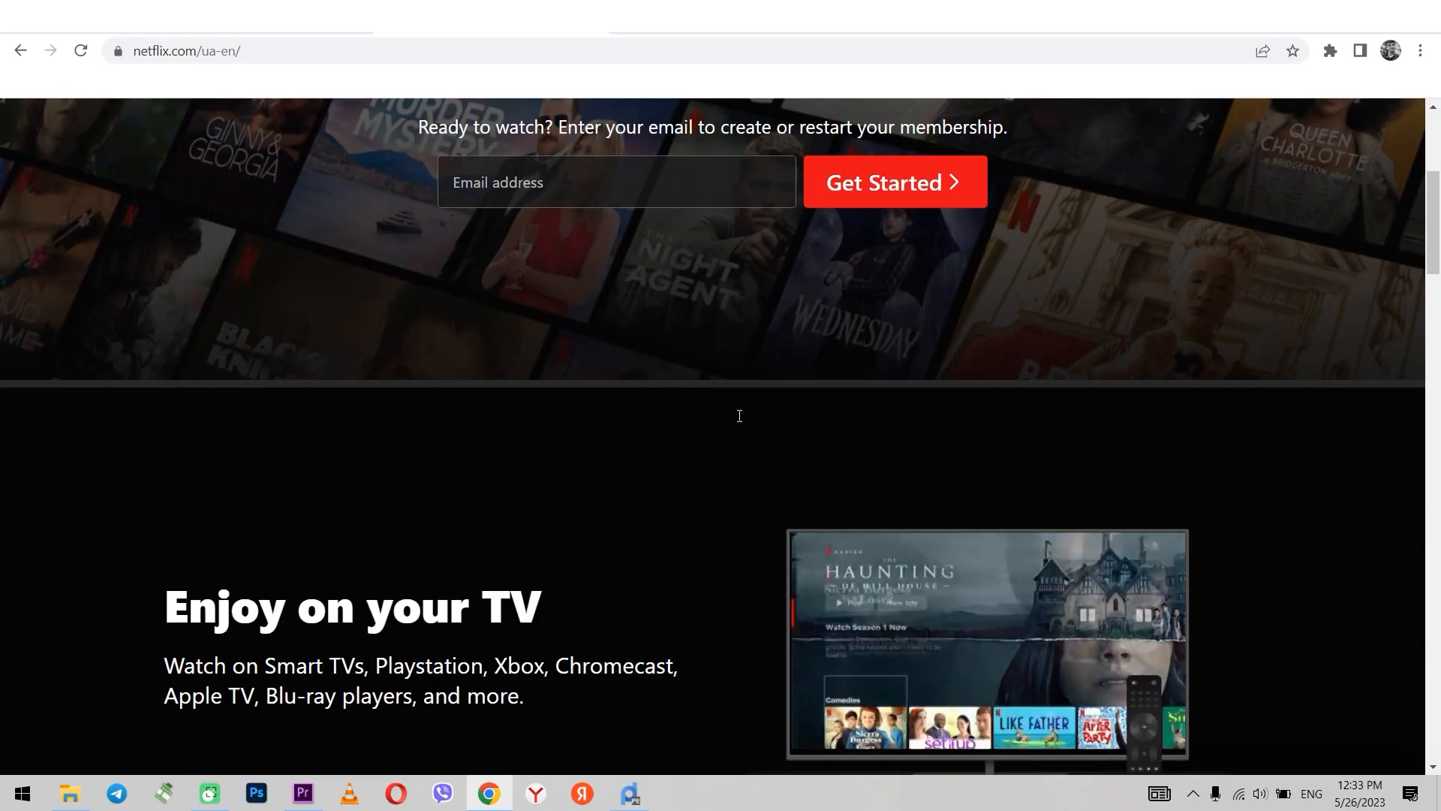
{"action": "scroll", "scroll_direction": "down", "scroll_amount": 3}
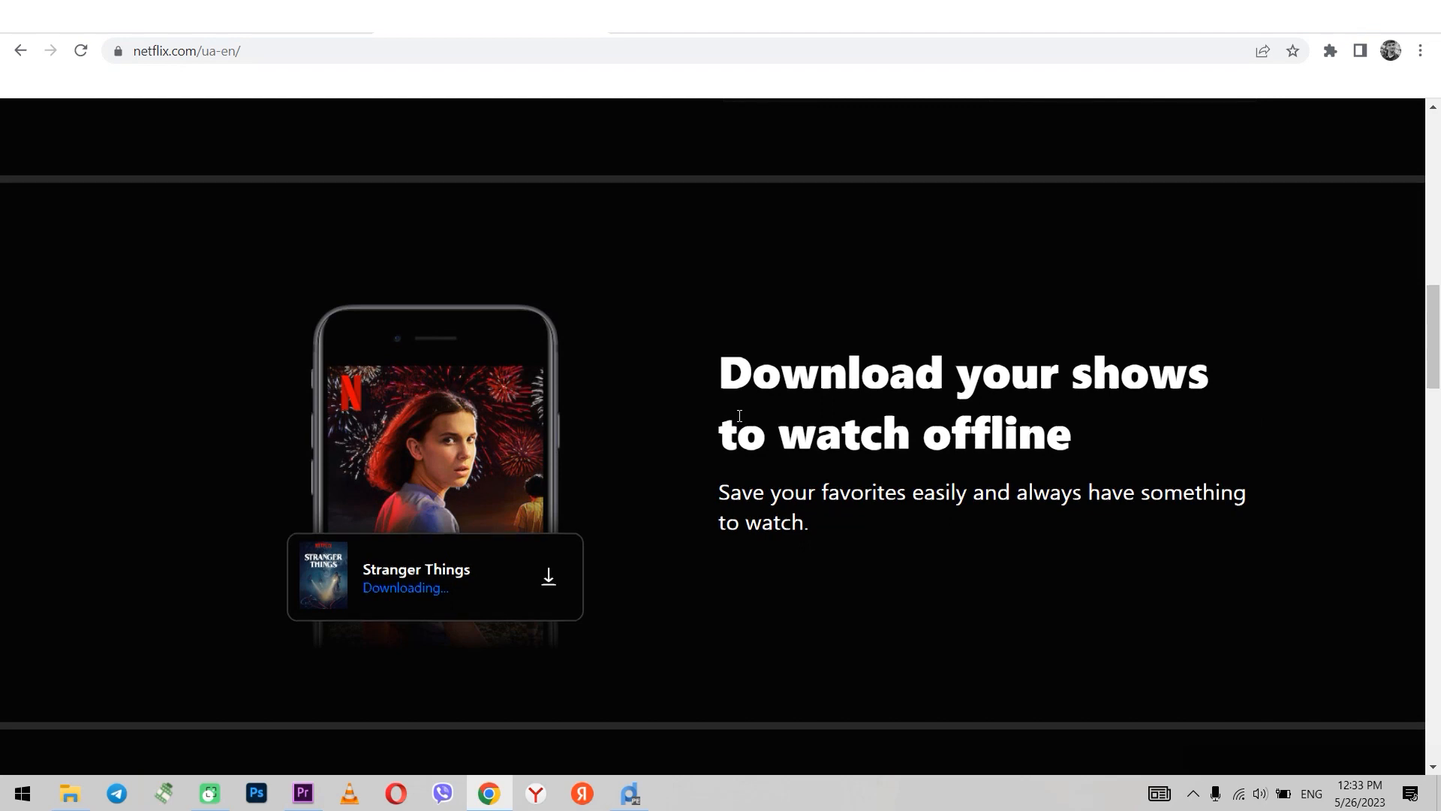
{"action": "scroll", "scroll_direction": "down", "scroll_amount": 3}
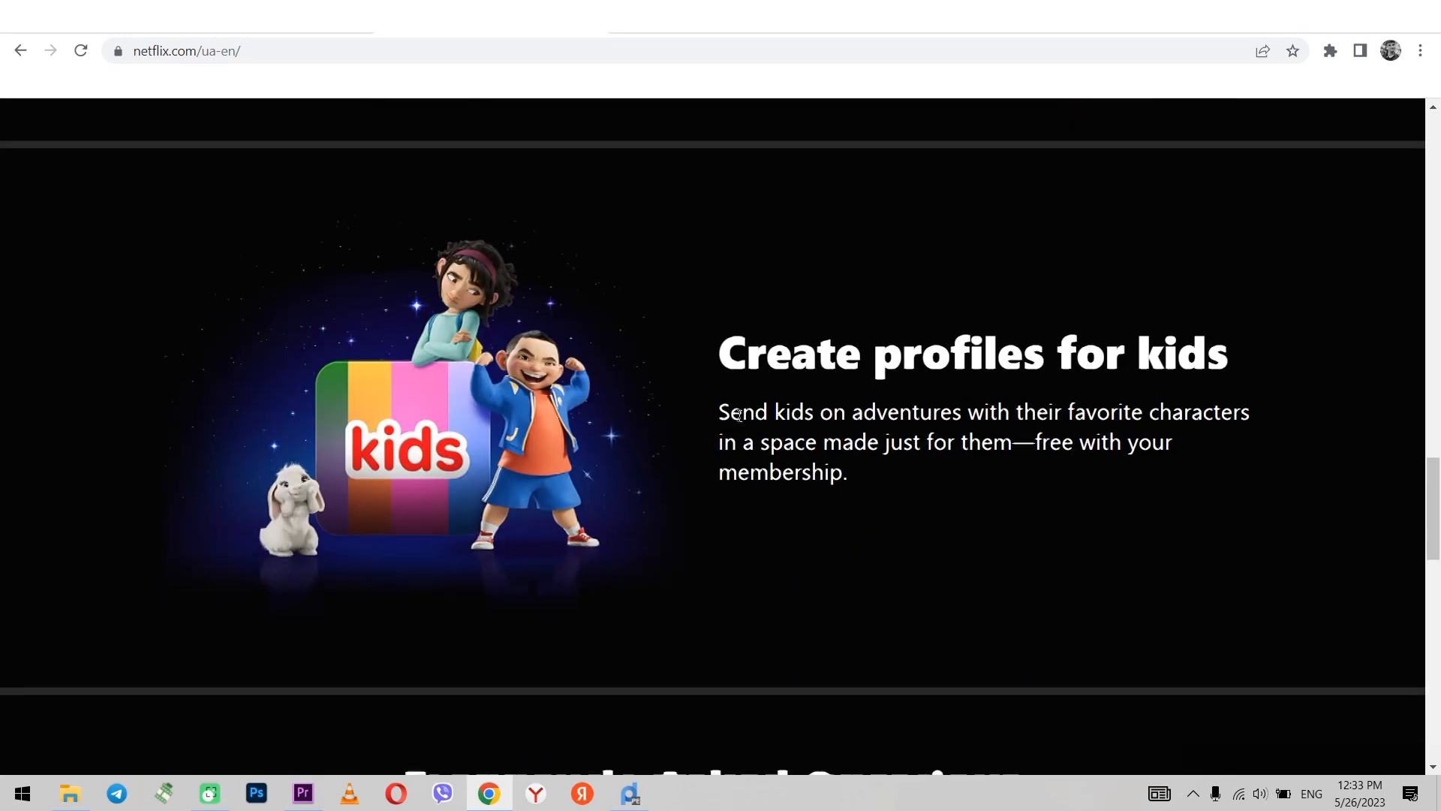
{"action": "scroll", "scroll_direction": "down", "scroll_amount": 3}
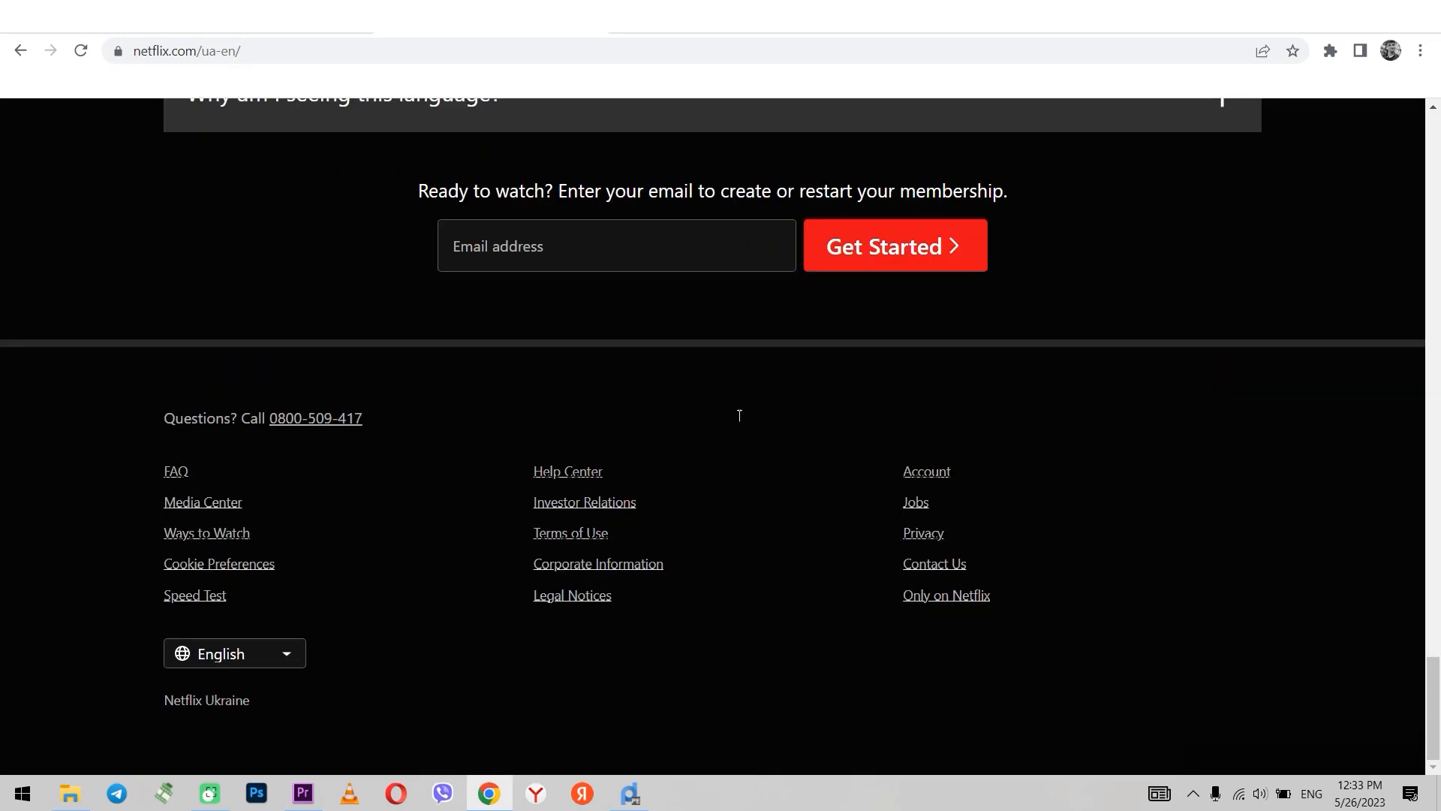
{"action": "scroll", "scroll_direction": "up", "scroll_amount": 3}
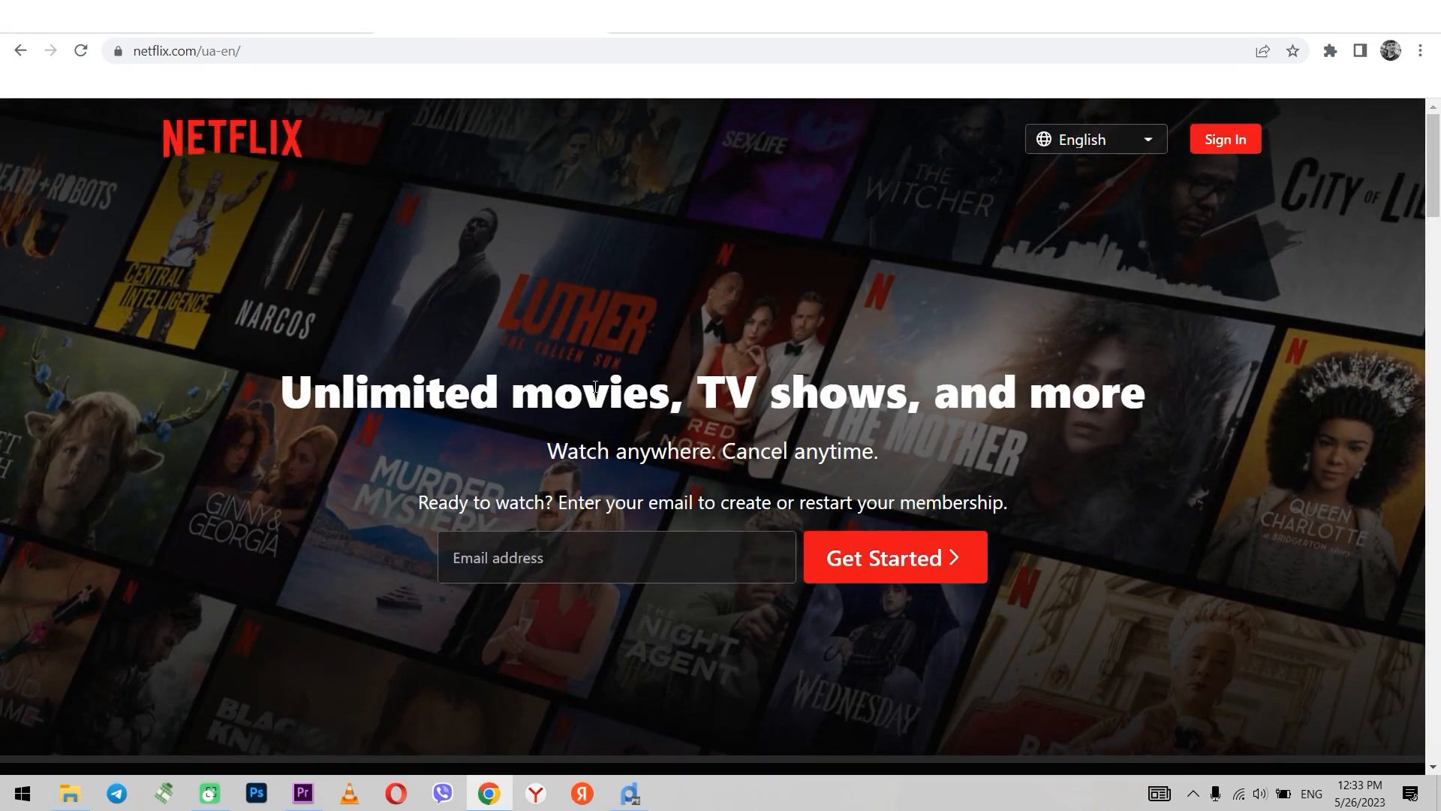
{"action": "mouse_move", "coordinate": [580, 399]}
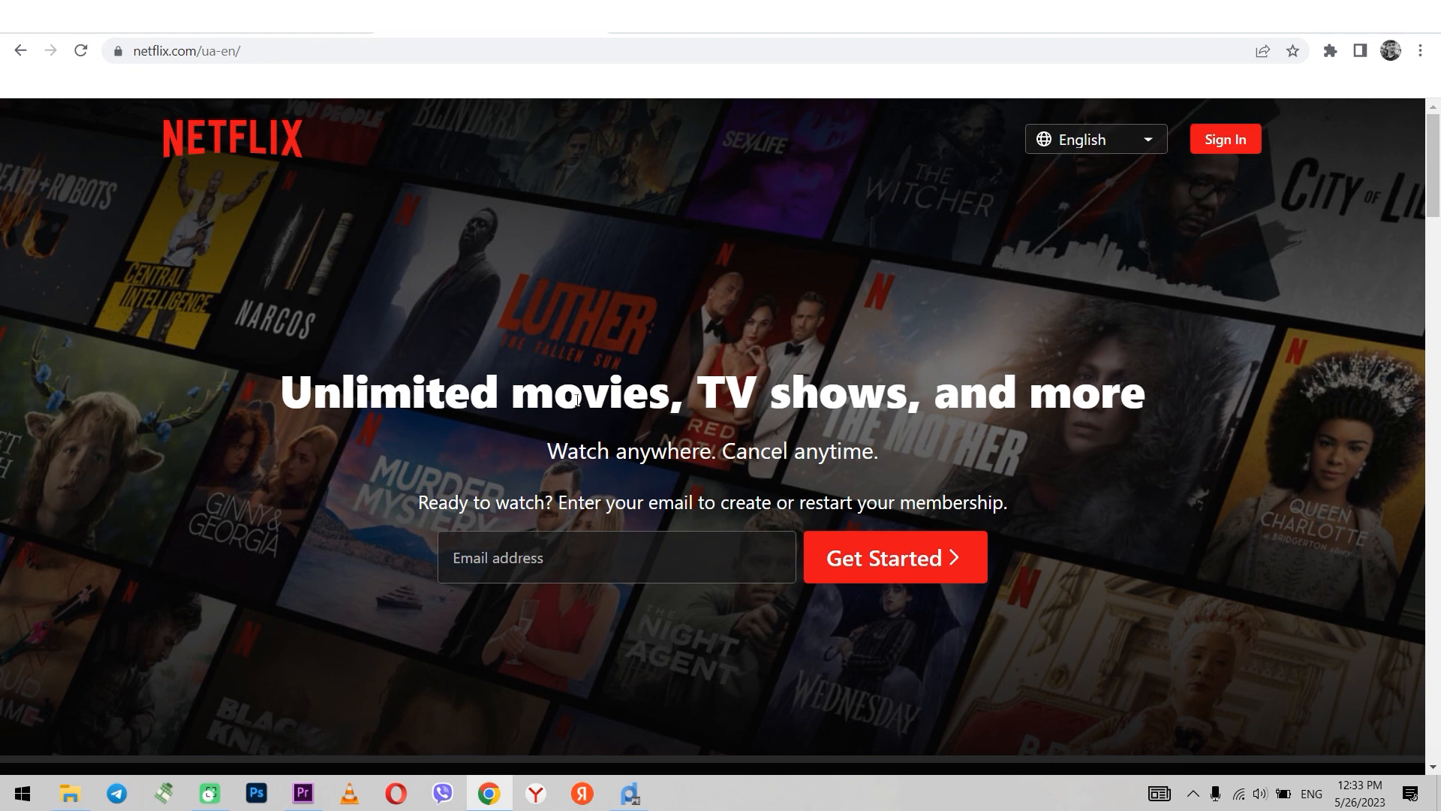
{"action": "mouse_move", "coordinate": [270, 345]}
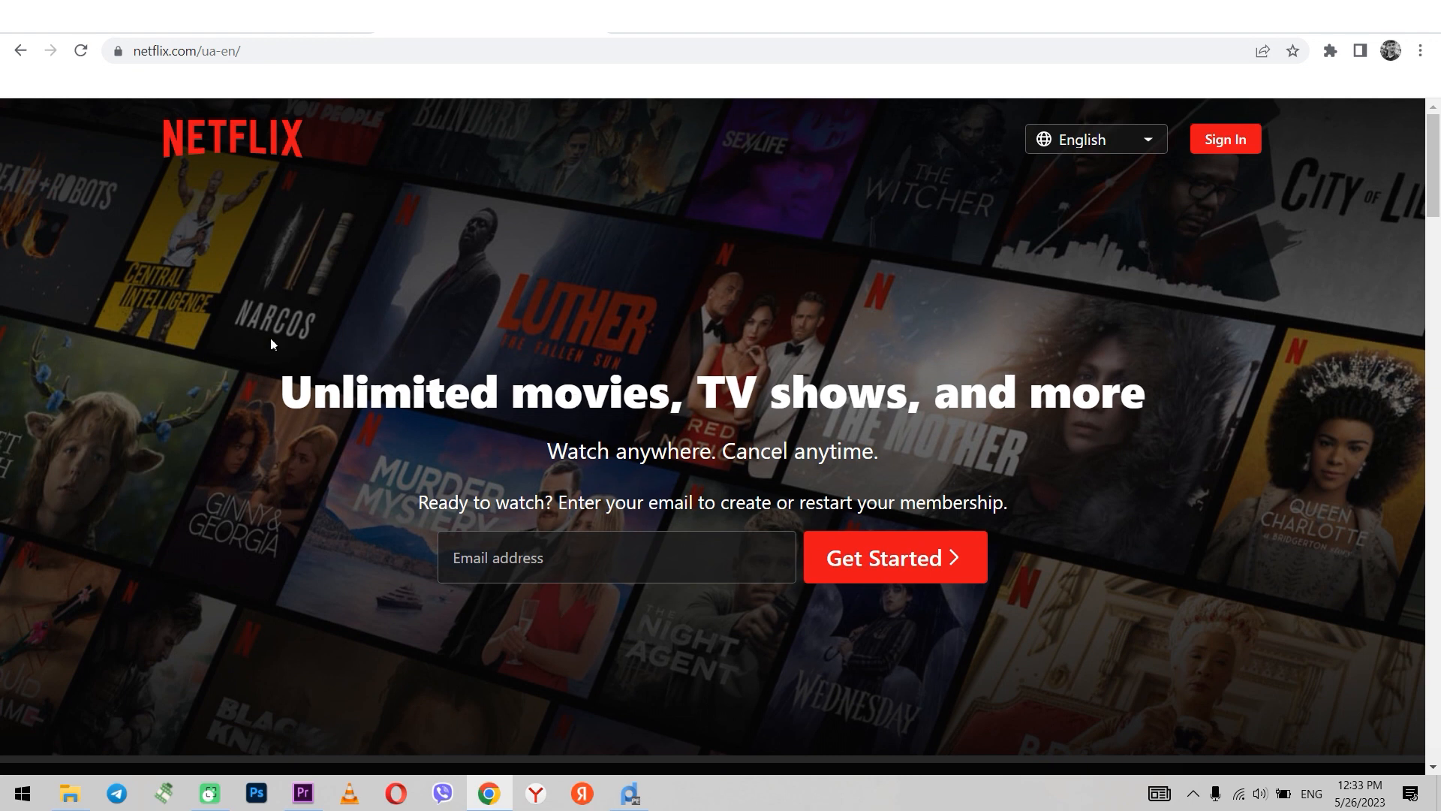
{"action": "mouse_move", "coordinate": [343, 489]}
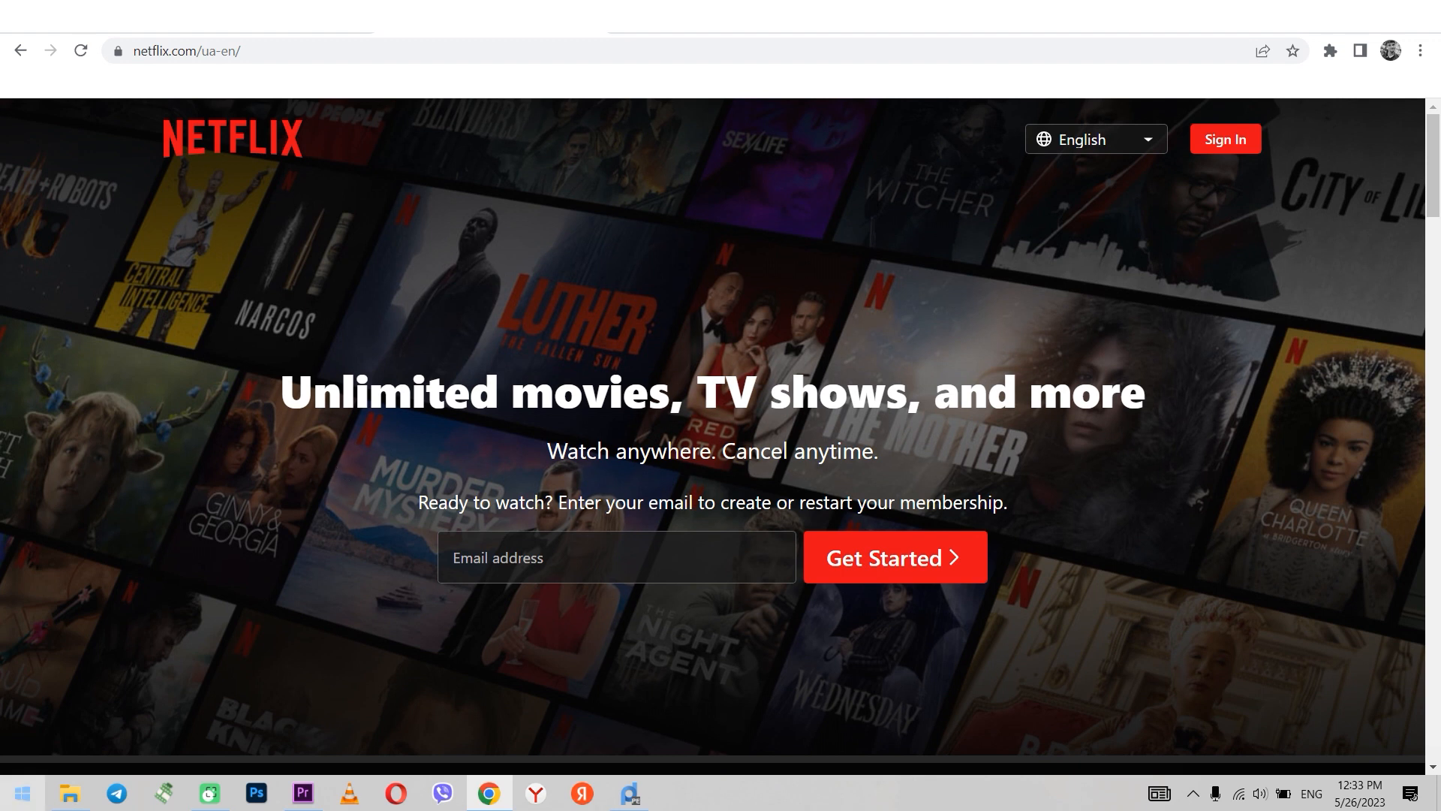
{"action": "left_click", "coordinate": [676, 793]}
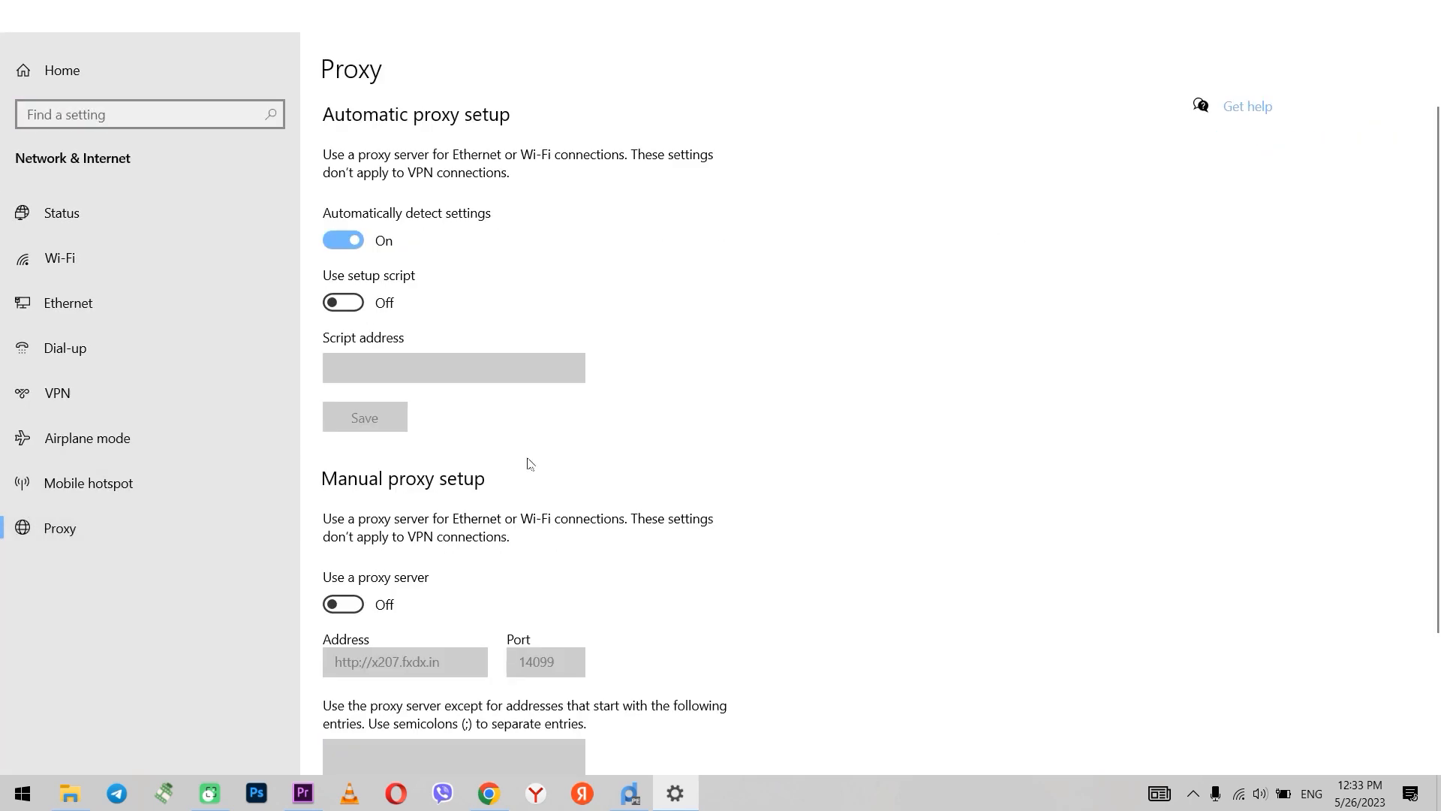
{"action": "left_click", "coordinate": [343, 603]}
{"action": "type", "text": "4099"}
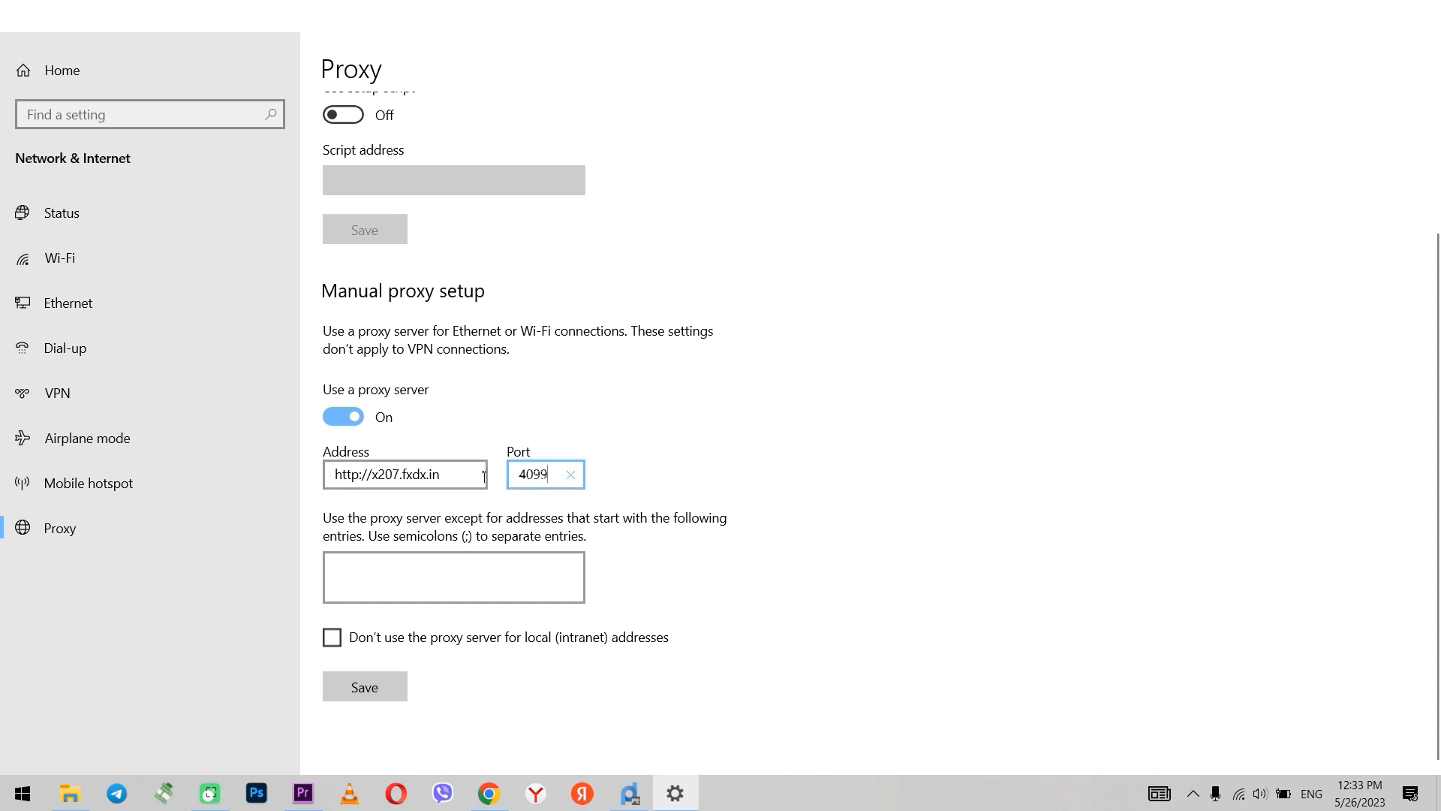
{"action": "left_click", "coordinate": [365, 686]}
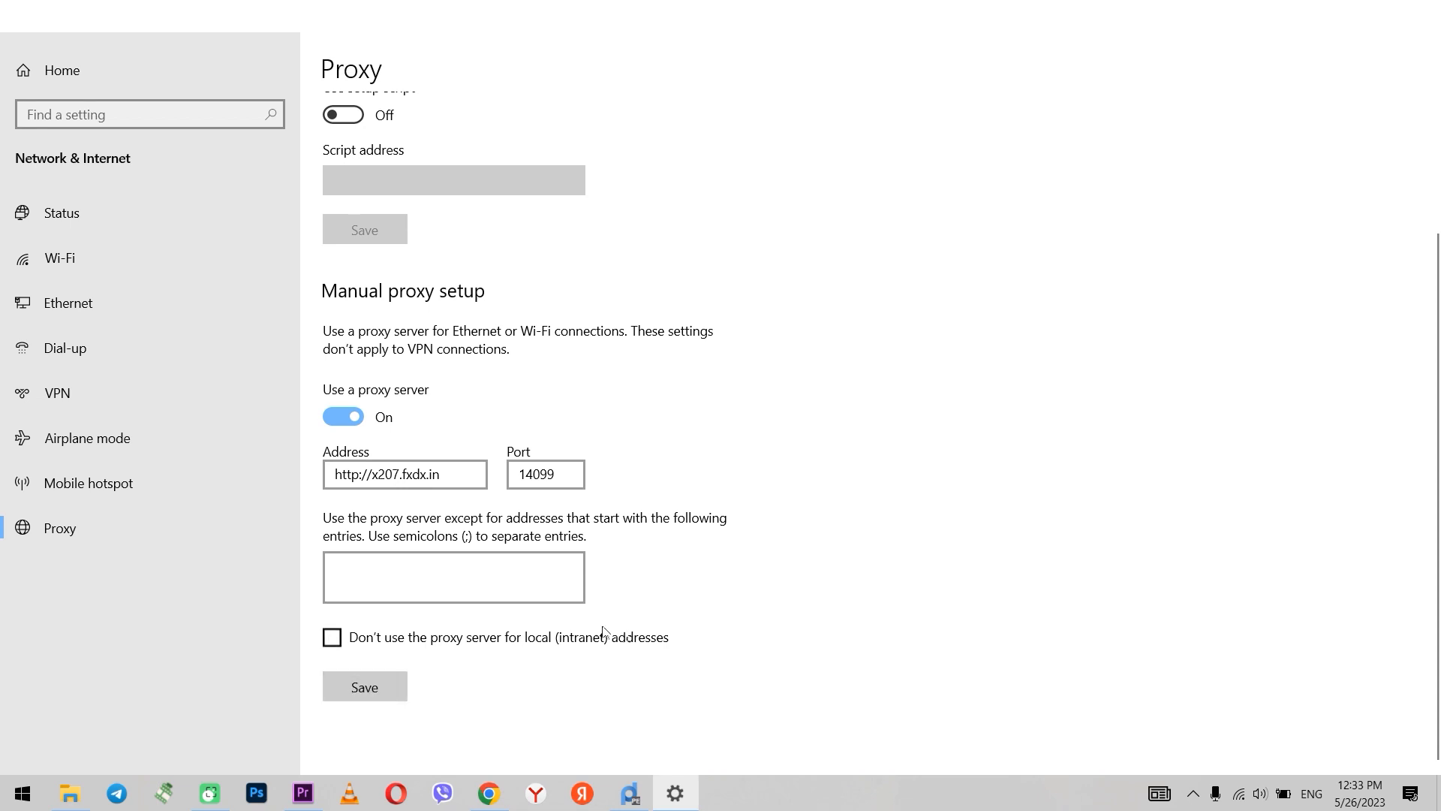
{"action": "left_click", "coordinate": [488, 793]}
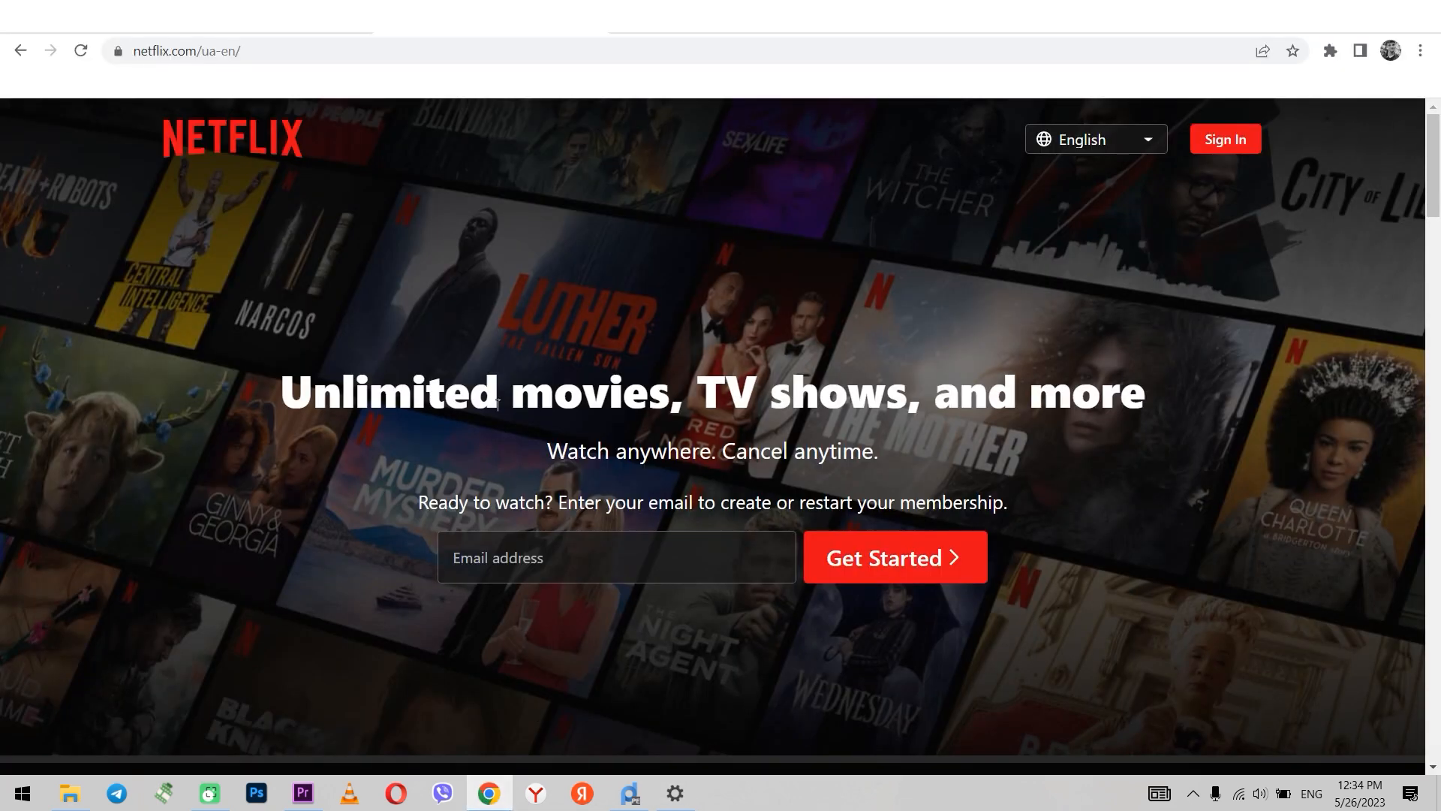
{"action": "mouse_move", "coordinate": [710, 374]}
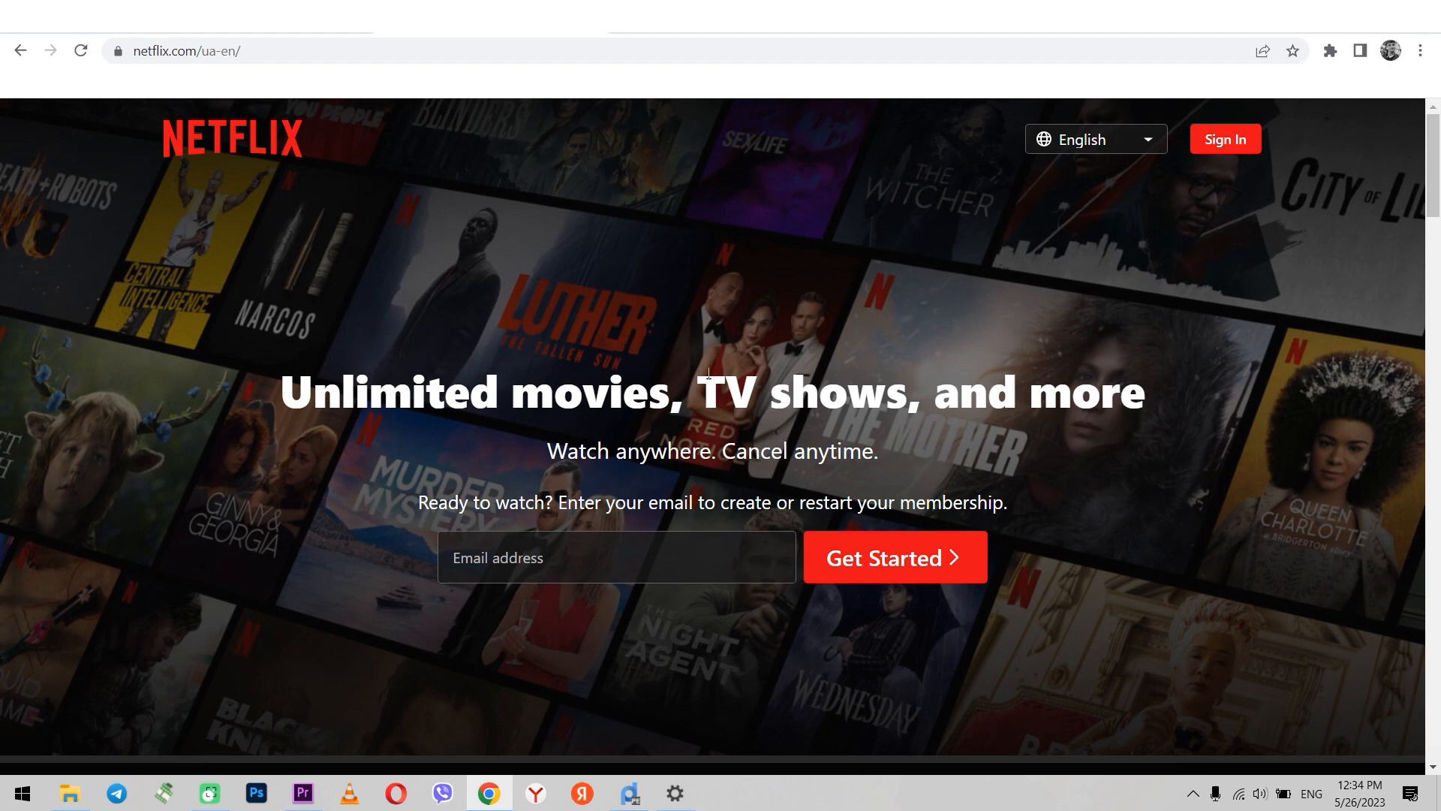
{"action": "scroll", "scroll_direction": "down", "scroll_amount": 3}
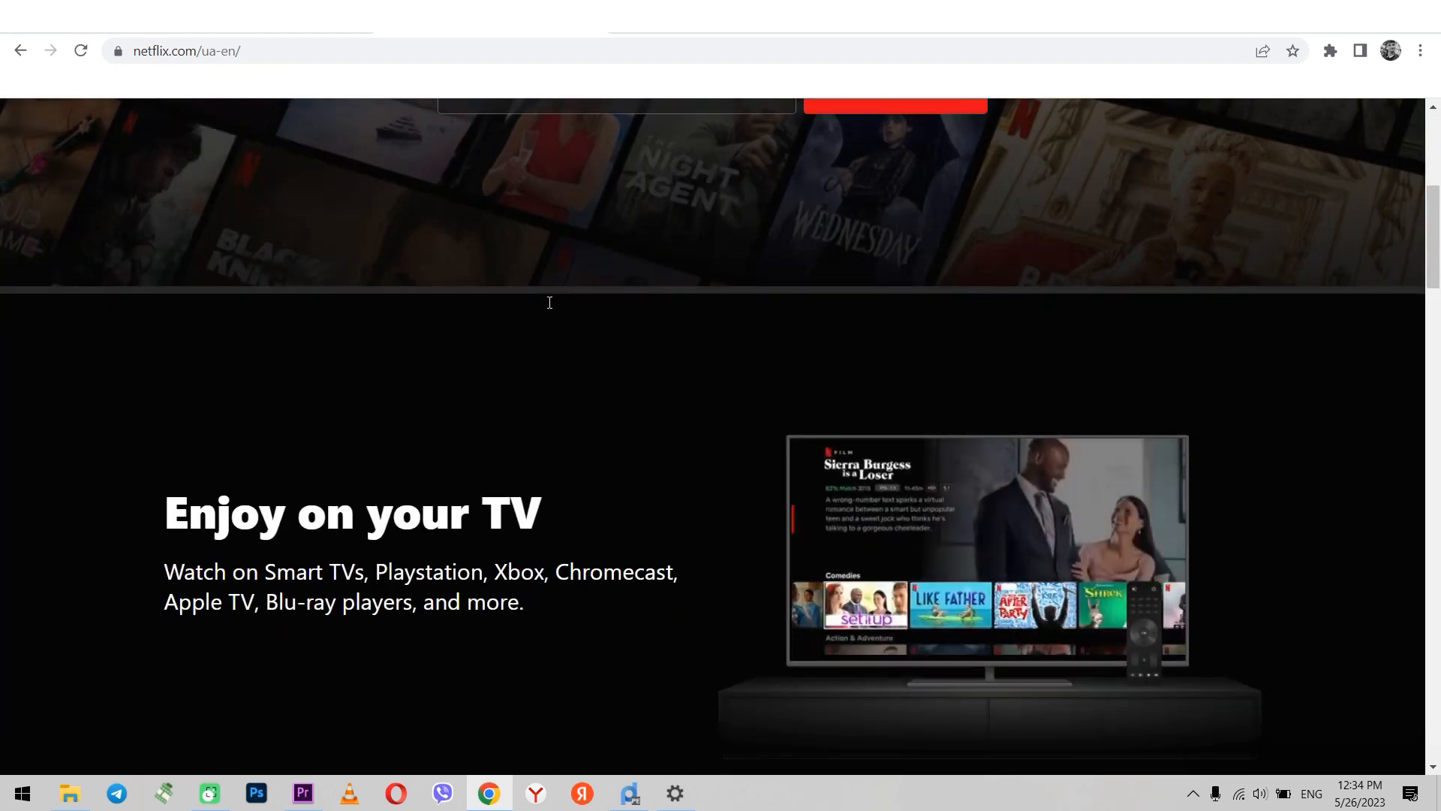
{"action": "scroll", "scroll_direction": "up", "scroll_amount": 3}
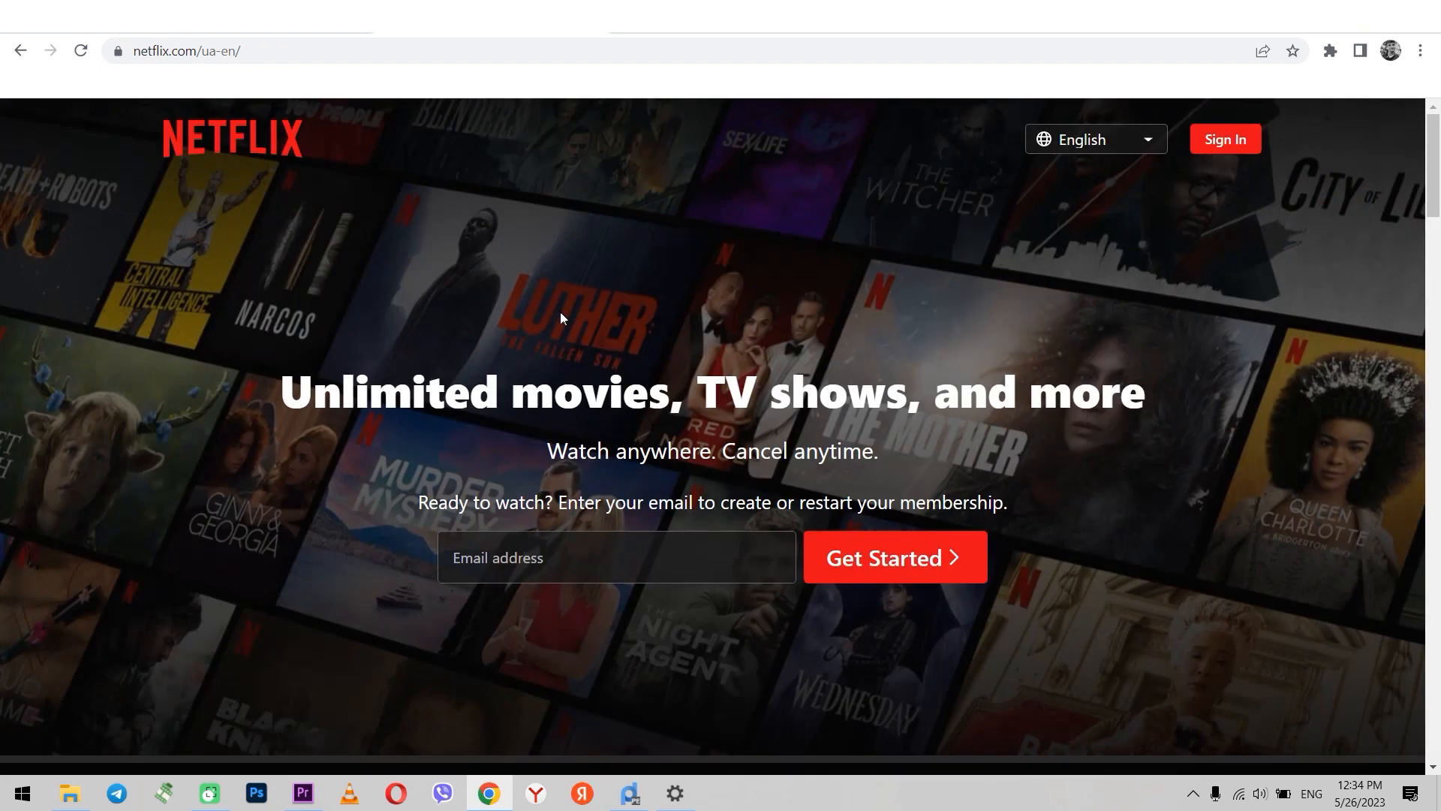
{"action": "mouse_move", "coordinate": [681, 353]}
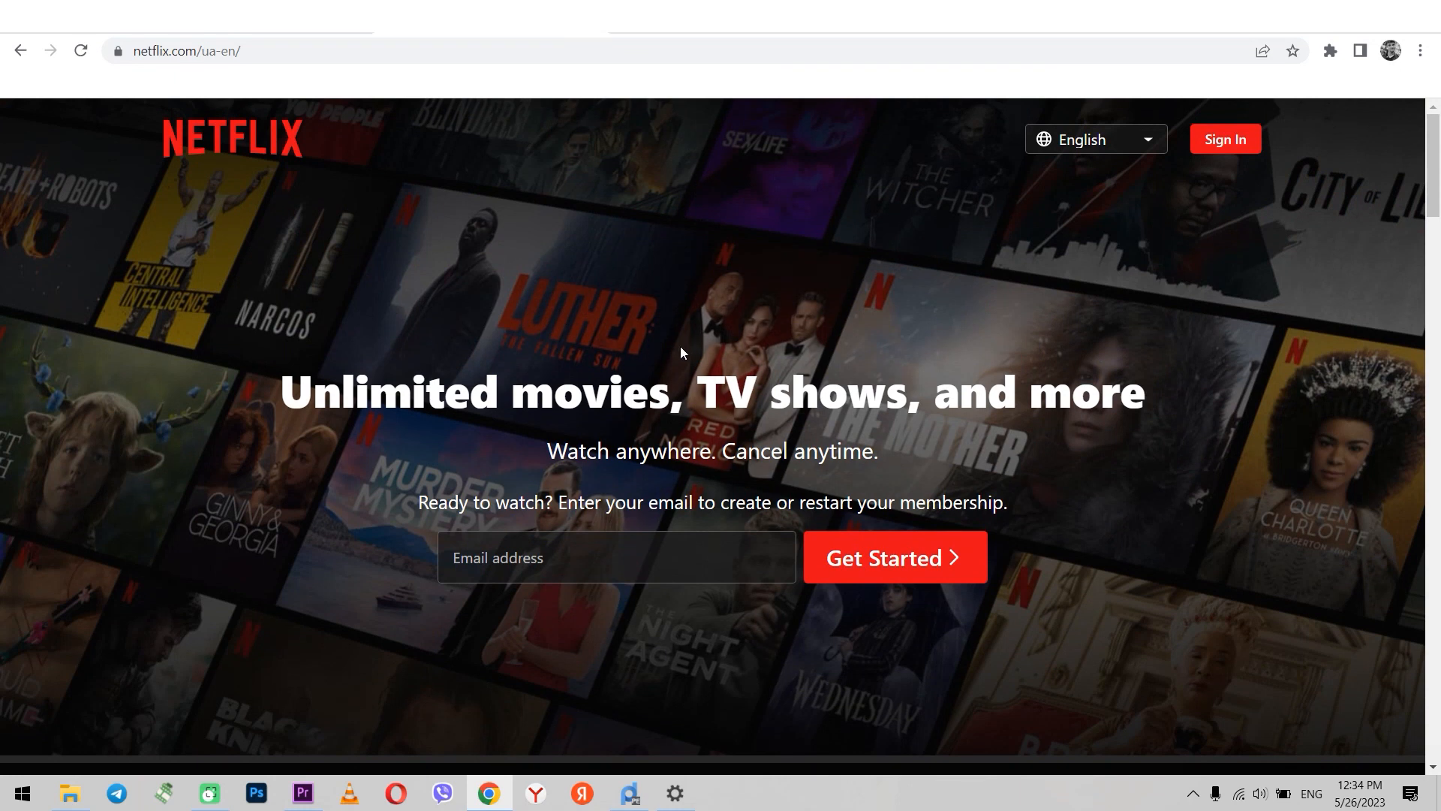
{"action": "scroll", "scroll_direction": "down", "scroll_amount": 3}
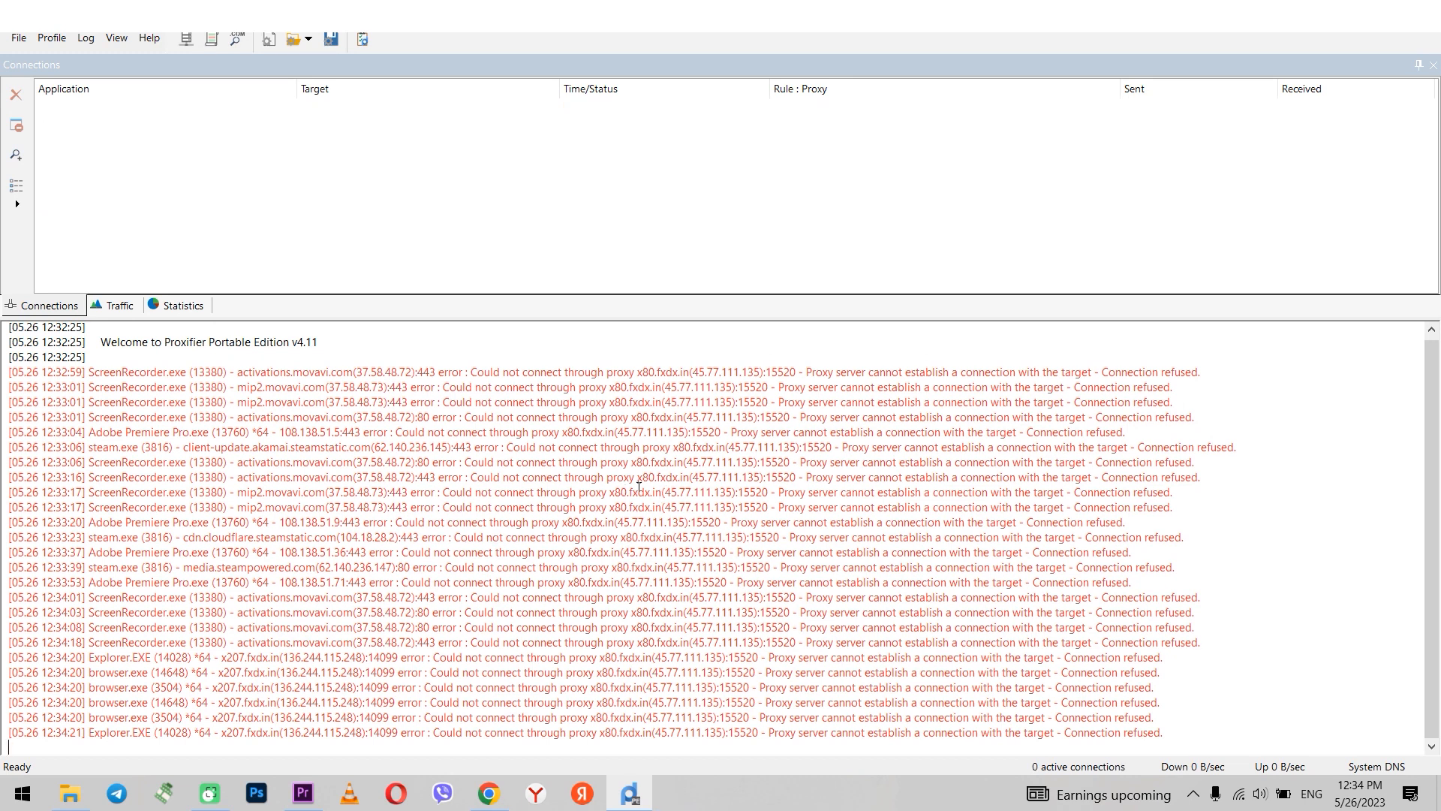
{"action": "mouse_move", "coordinate": [187, 213]}
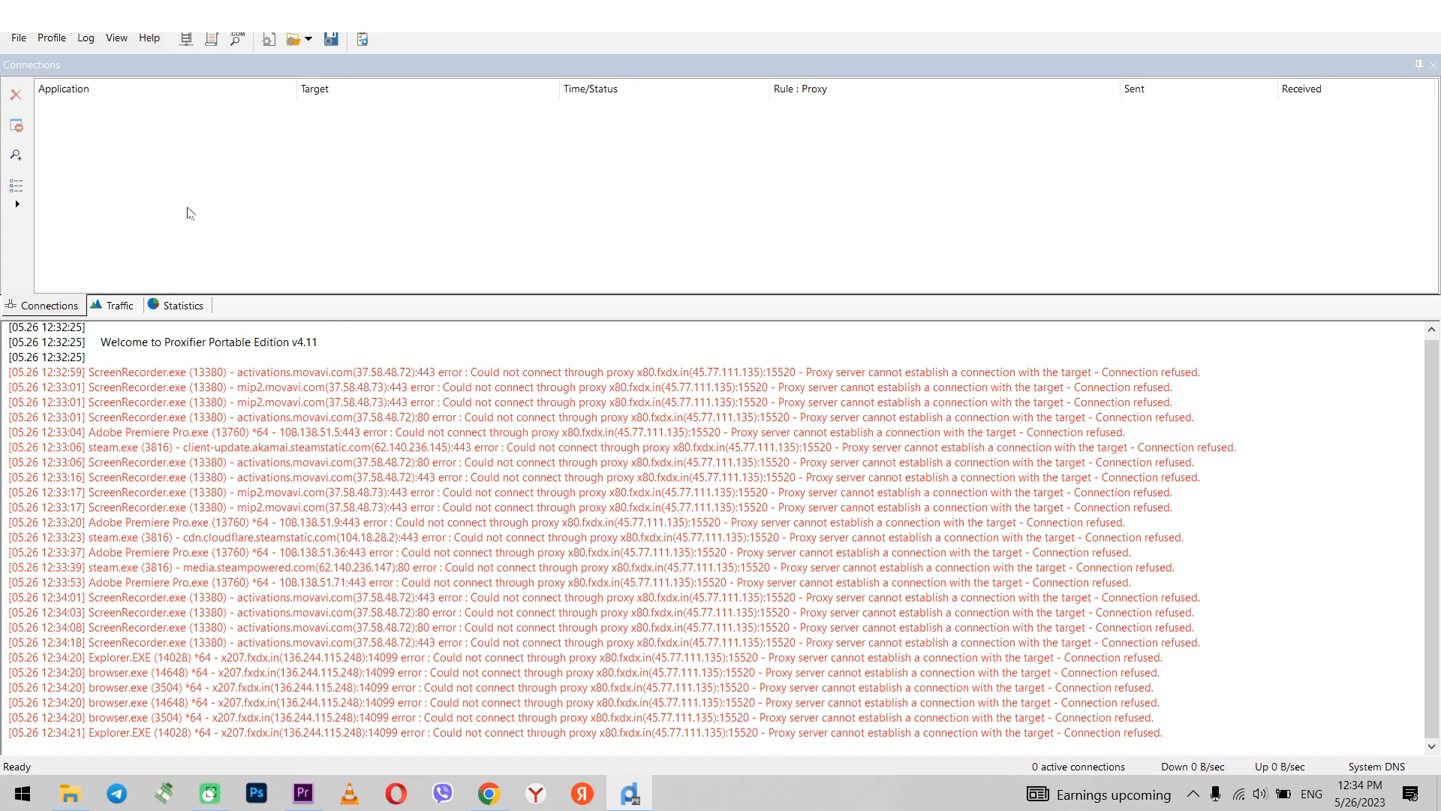
Step: Bring up the x207.fxdx.in proxy entry on port 14099 for editing from Proxifier's proxy server list
{"action": "left_click", "coordinate": [18, 38]}
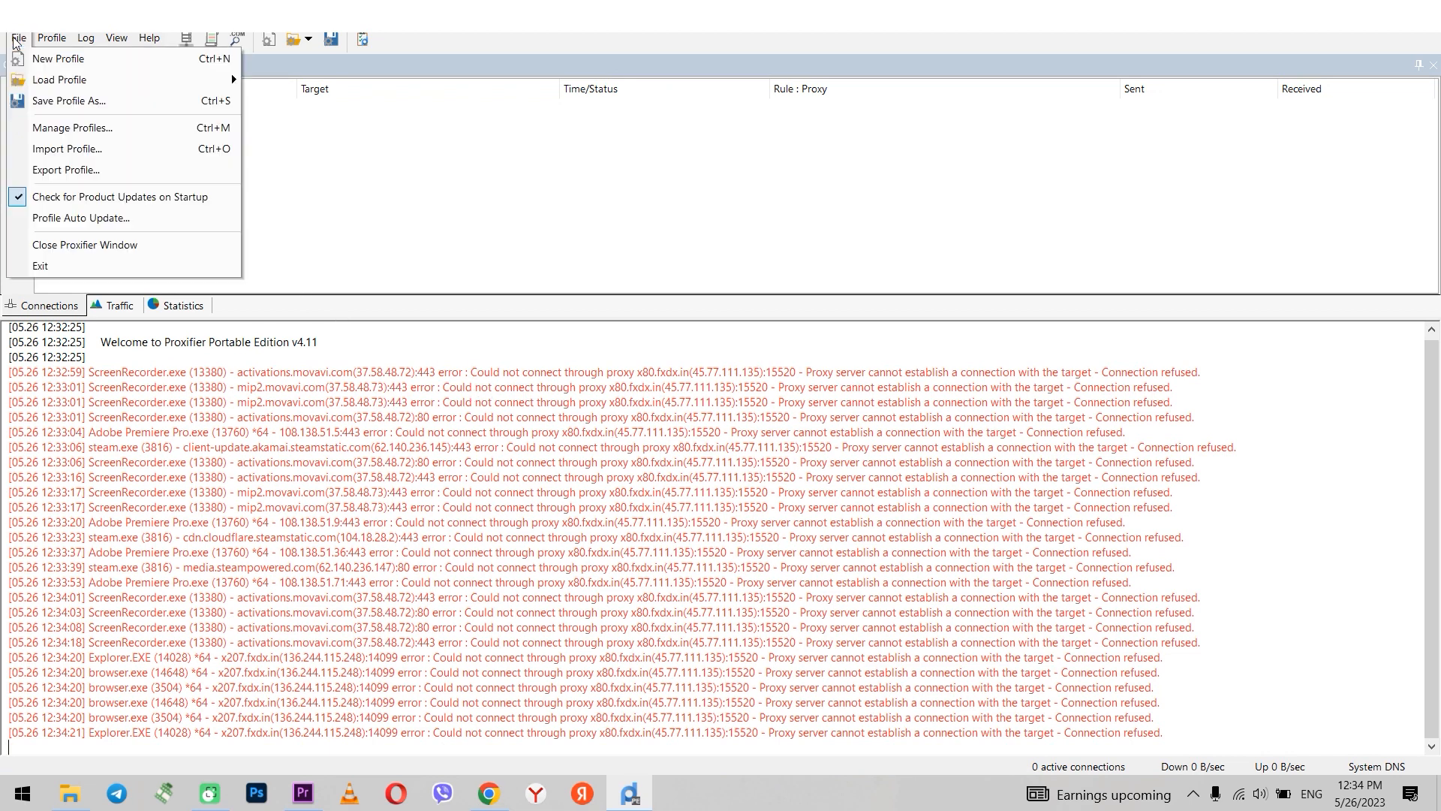
{"action": "left_click", "coordinate": [51, 37]}
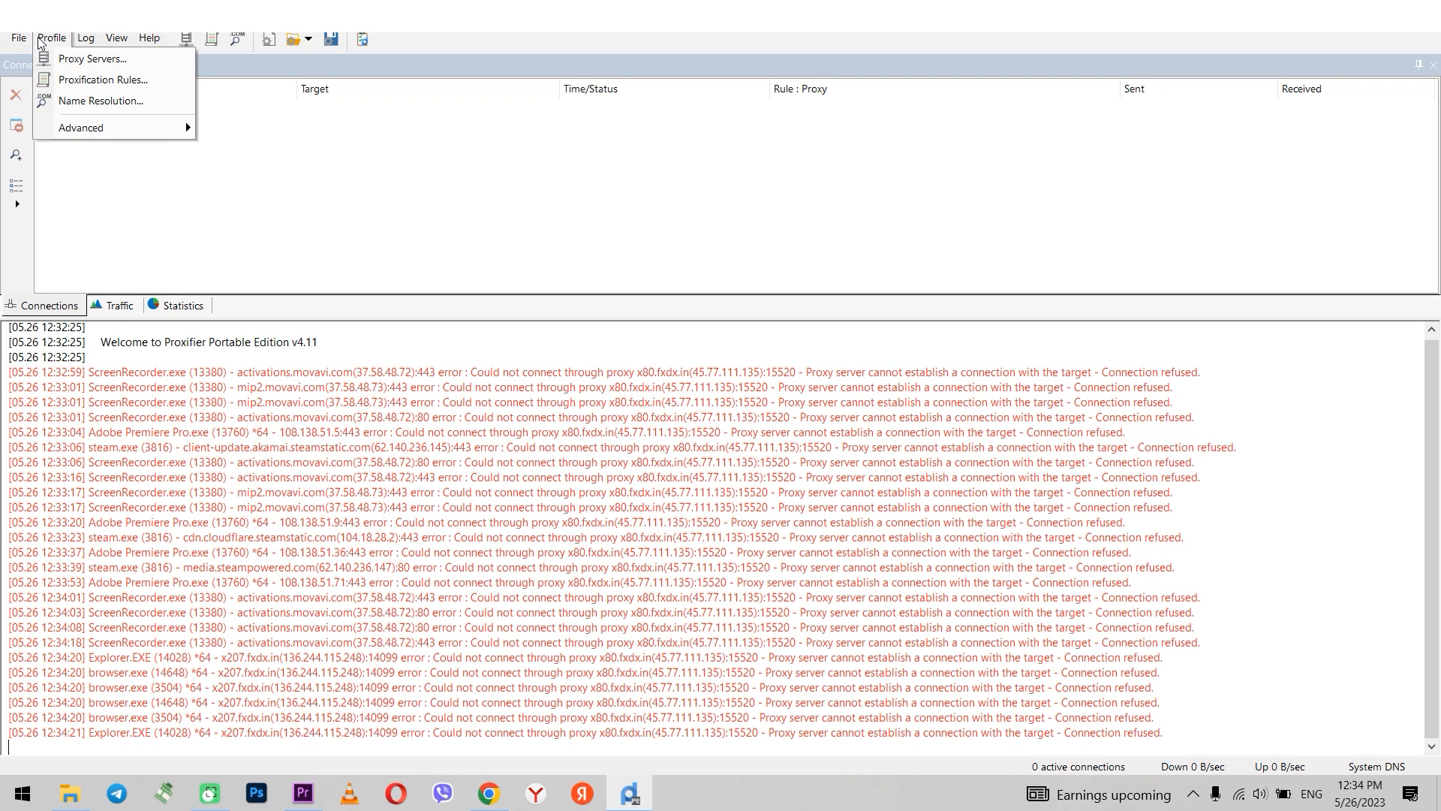
{"action": "left_click", "coordinate": [90, 58]}
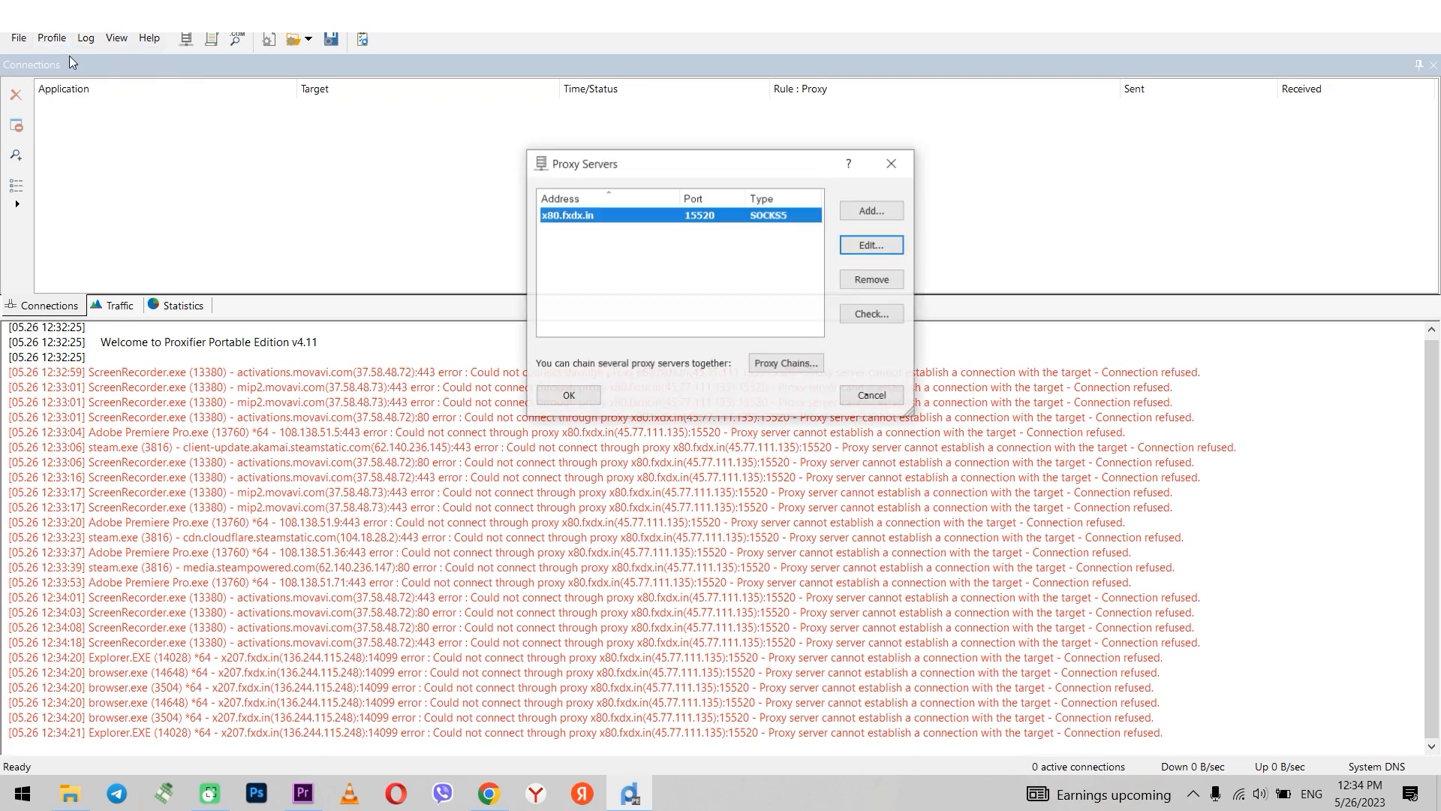
{"action": "left_click", "coordinate": [870, 211]}
{"action": "type", "text": "14099"}
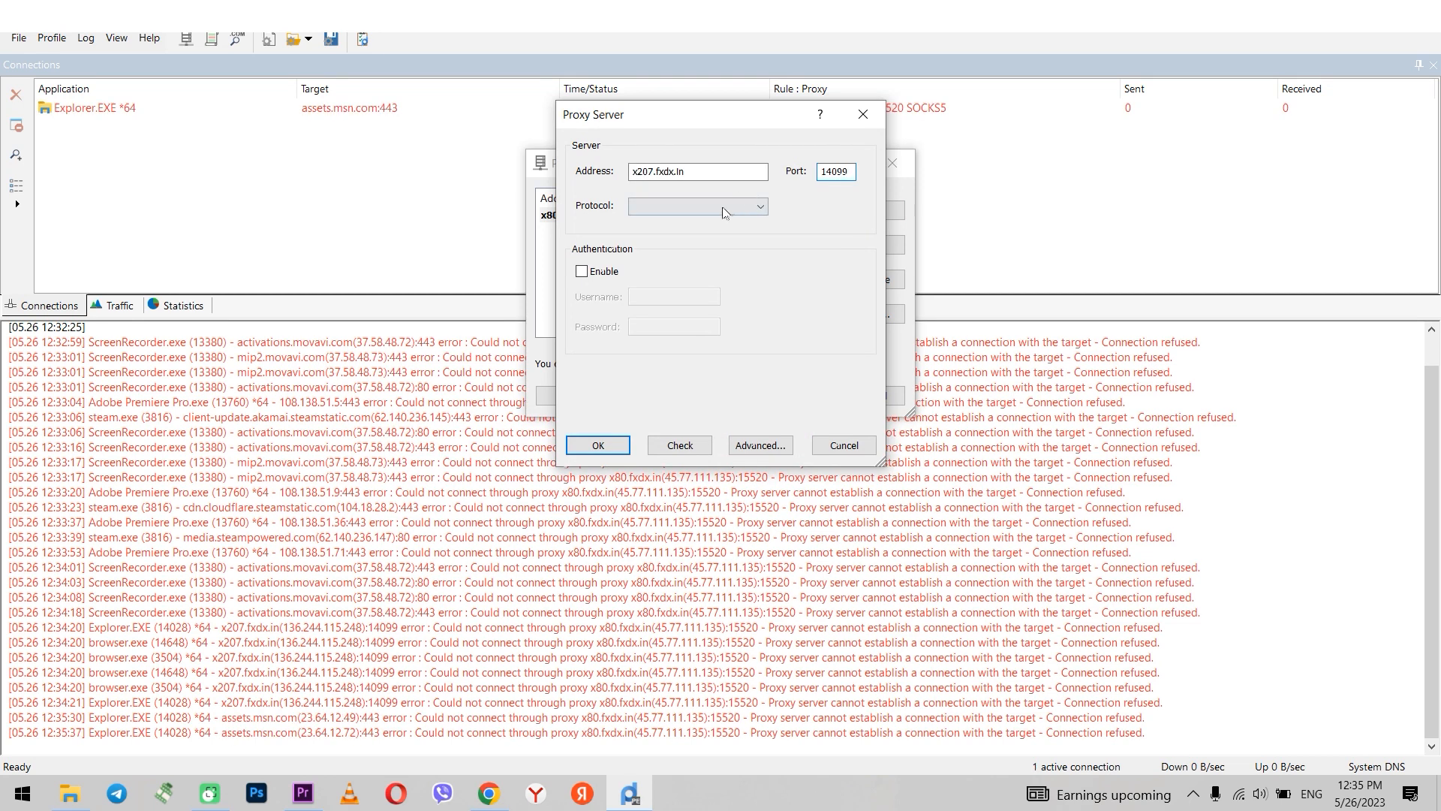
Step: Set the proxy to HTTPS protocol with authentication enabled and login credentials entered
{"action": "left_click", "coordinate": [697, 205]}
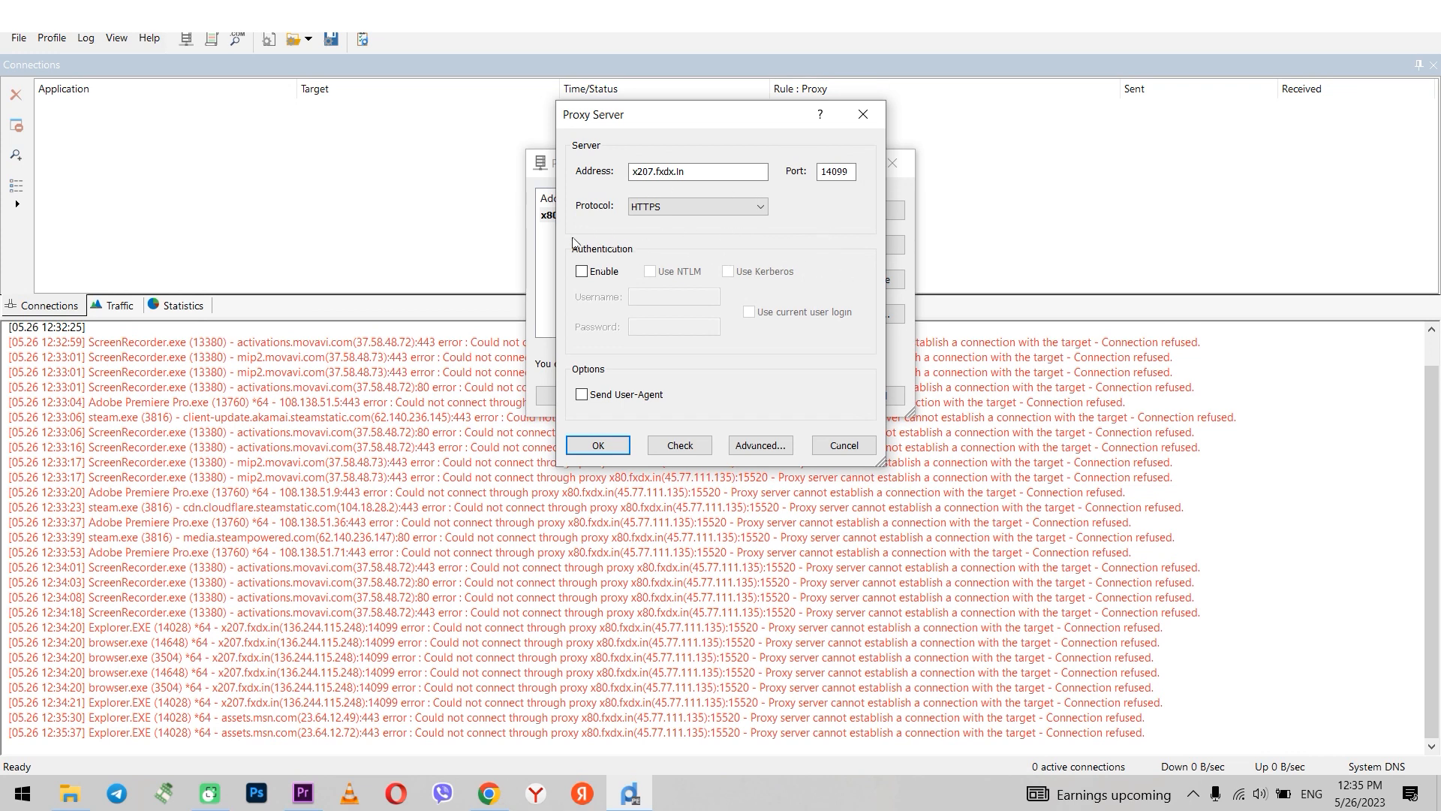
{"action": "left_click", "coordinate": [582, 270]}
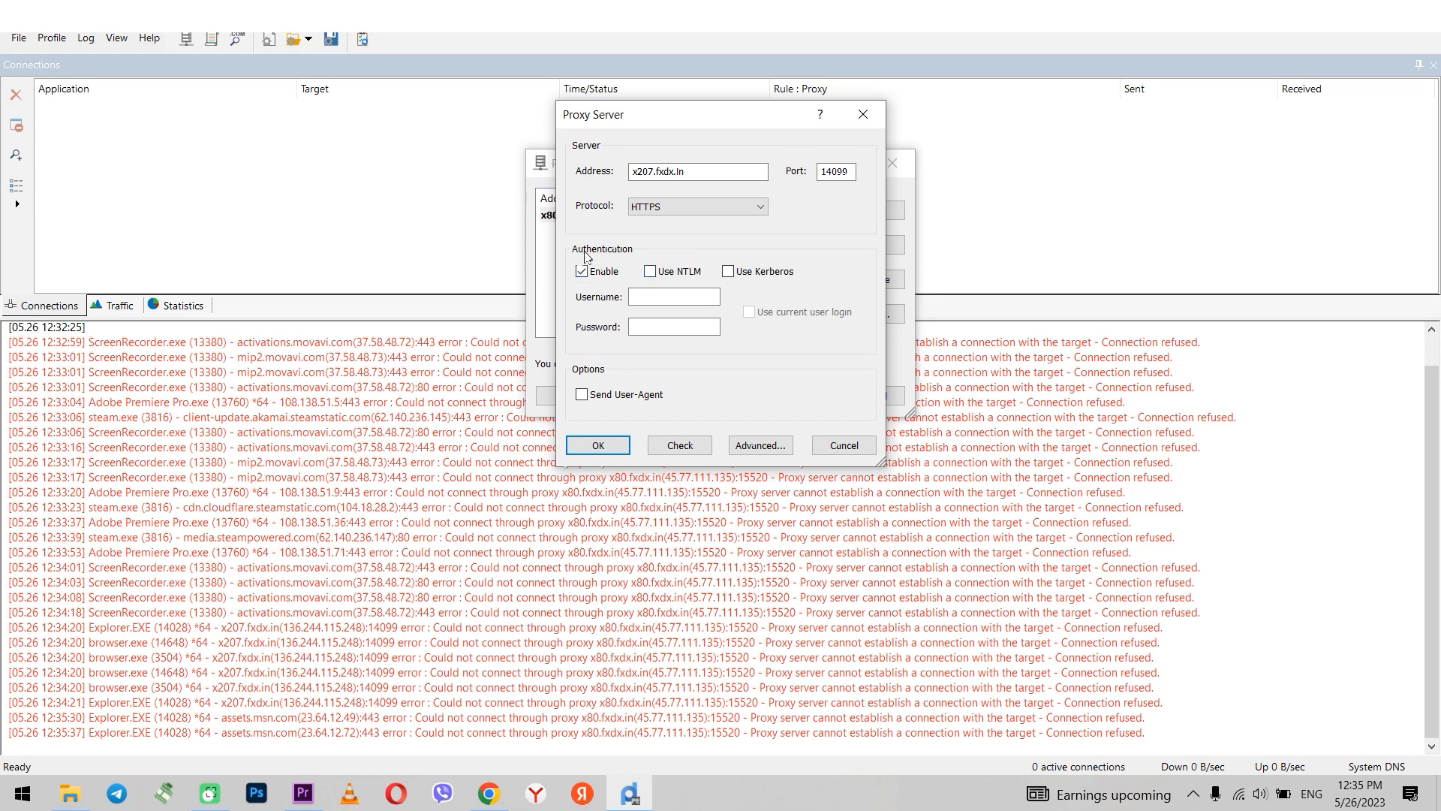
{"action": "left_click", "coordinate": [674, 296]}
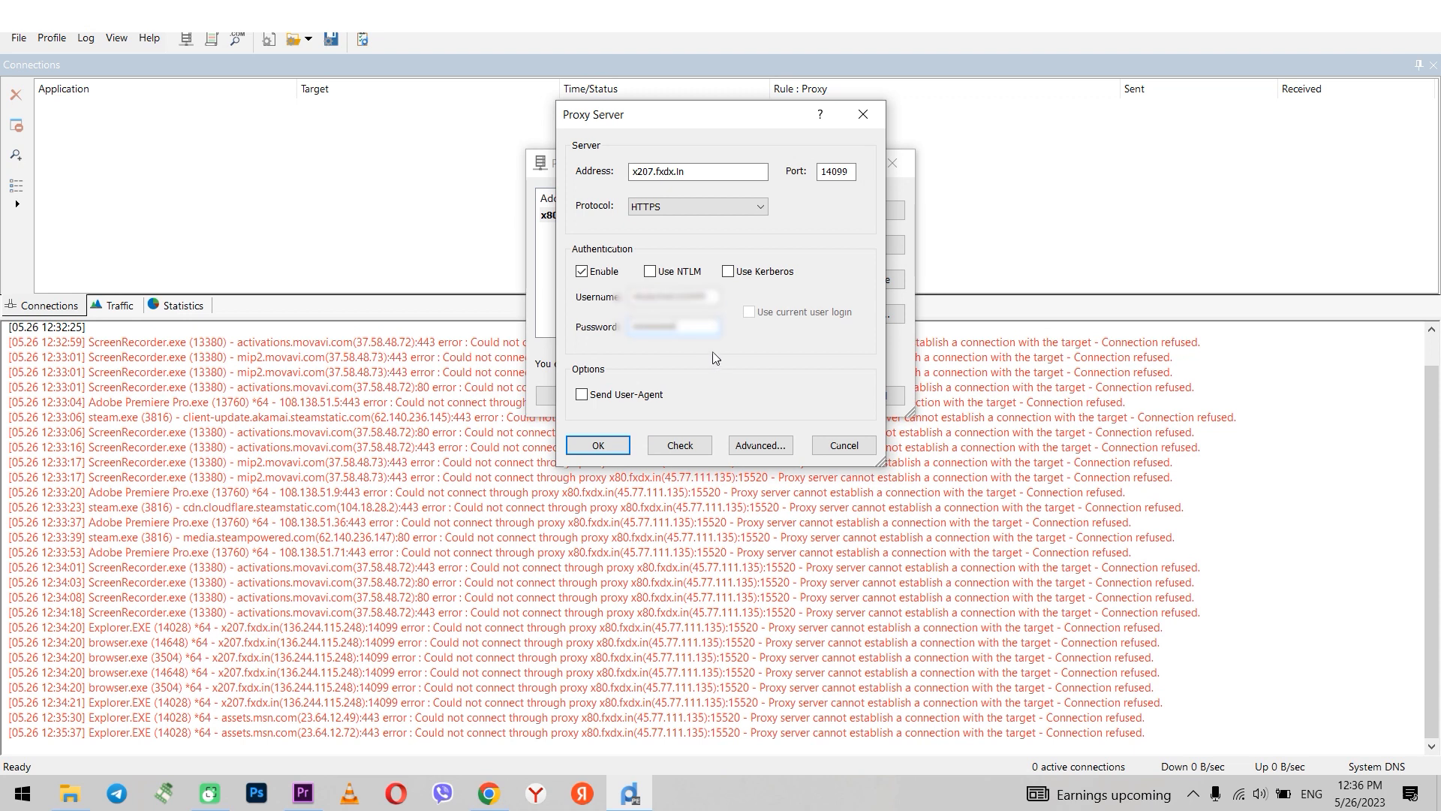
{"action": "mouse_move", "coordinate": [710, 363]}
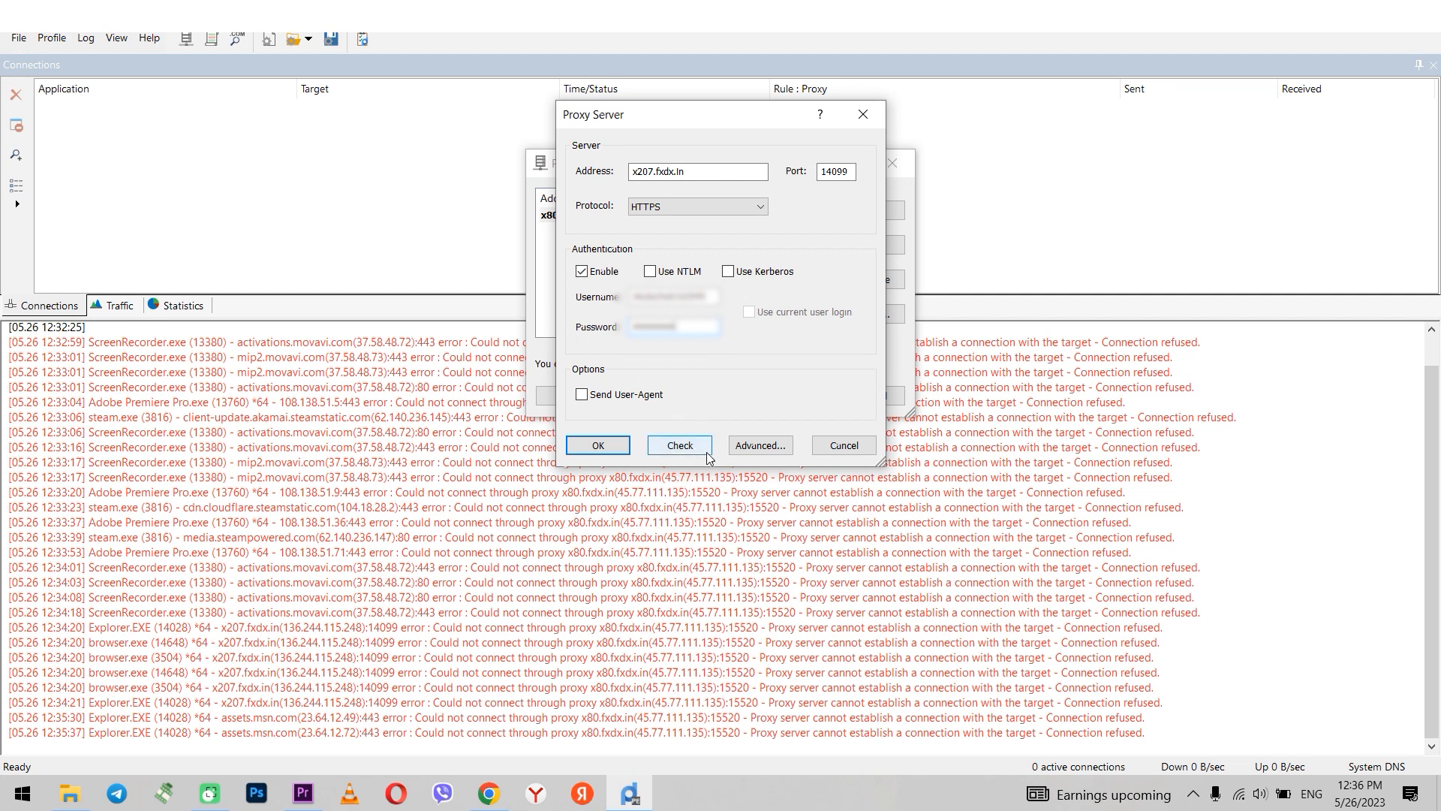
Step: Run the Proxy Checker, confirm the proxy is ready to work, and confirm the HTTPS proxy entry
{"action": "left_click", "coordinate": [678, 444]}
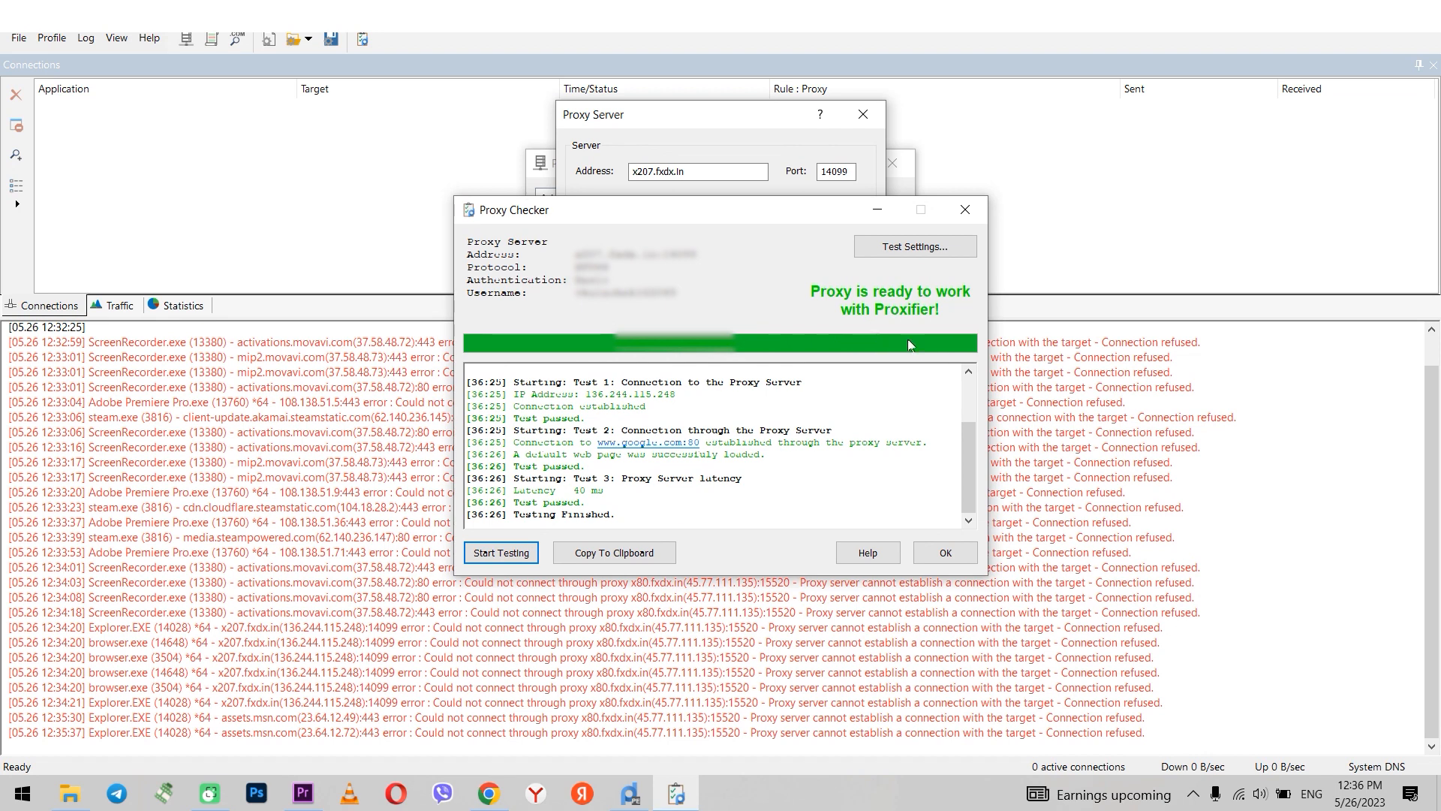
{"action": "mouse_move", "coordinate": [828, 313]}
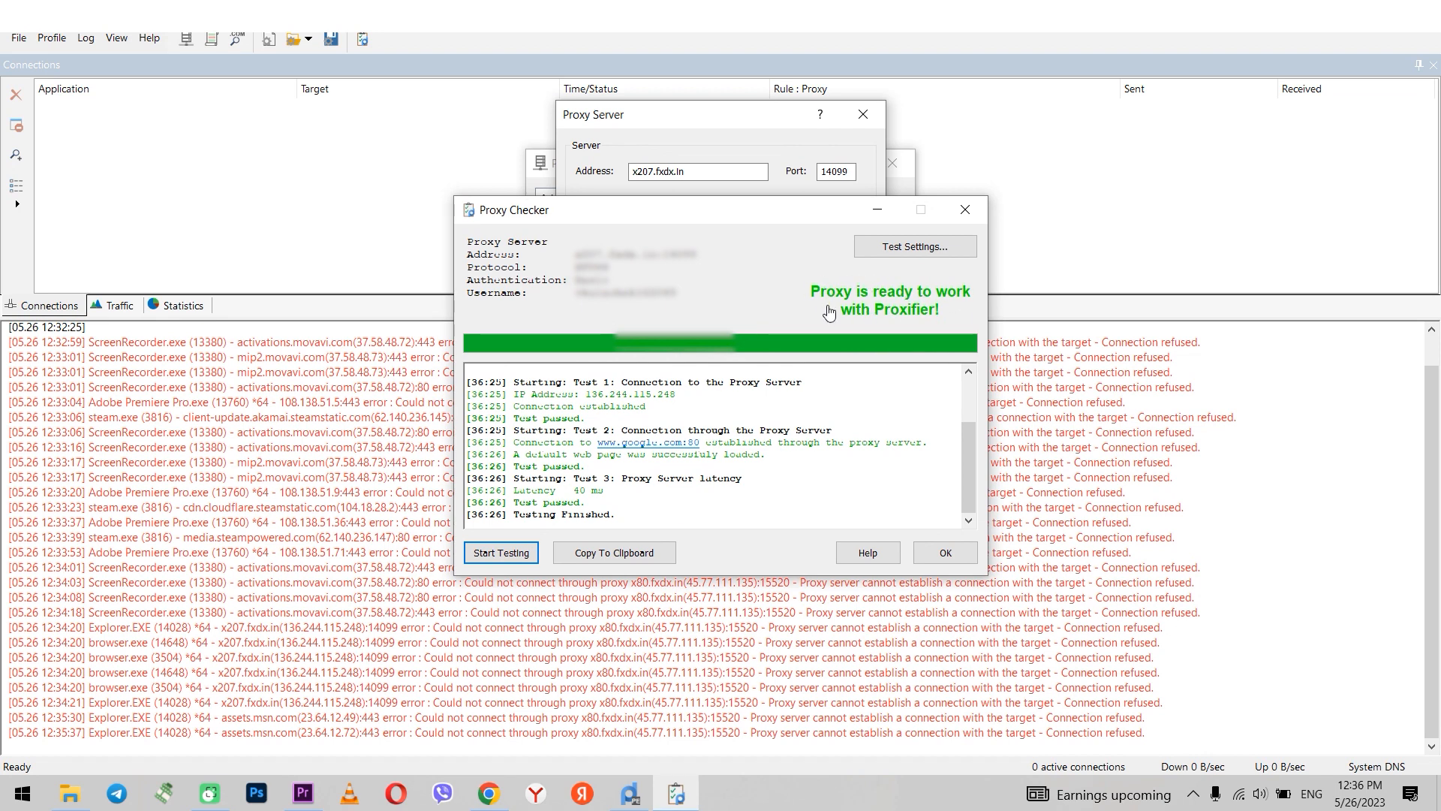
{"action": "mouse_move", "coordinate": [833, 314]}
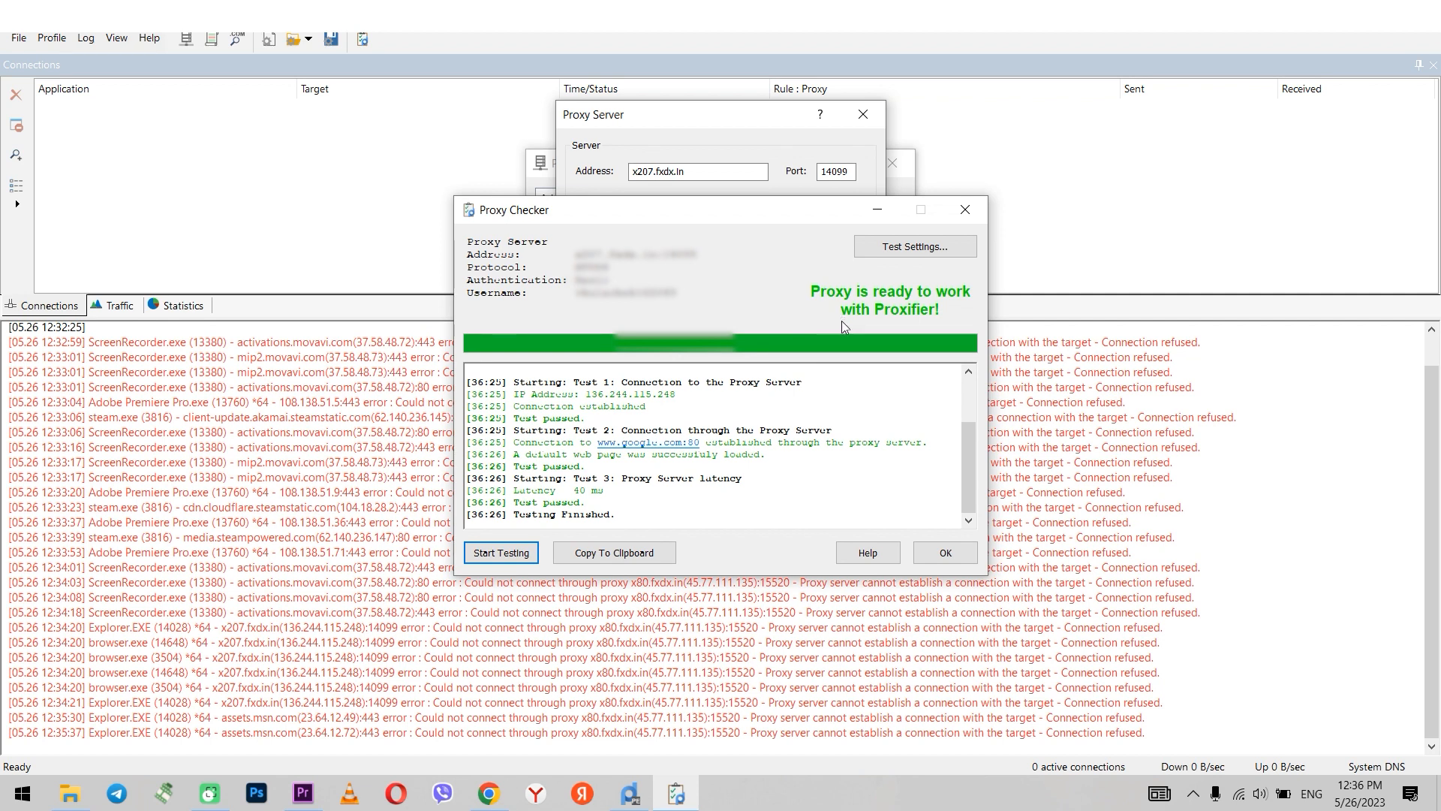
{"action": "mouse_move", "coordinate": [943, 553]}
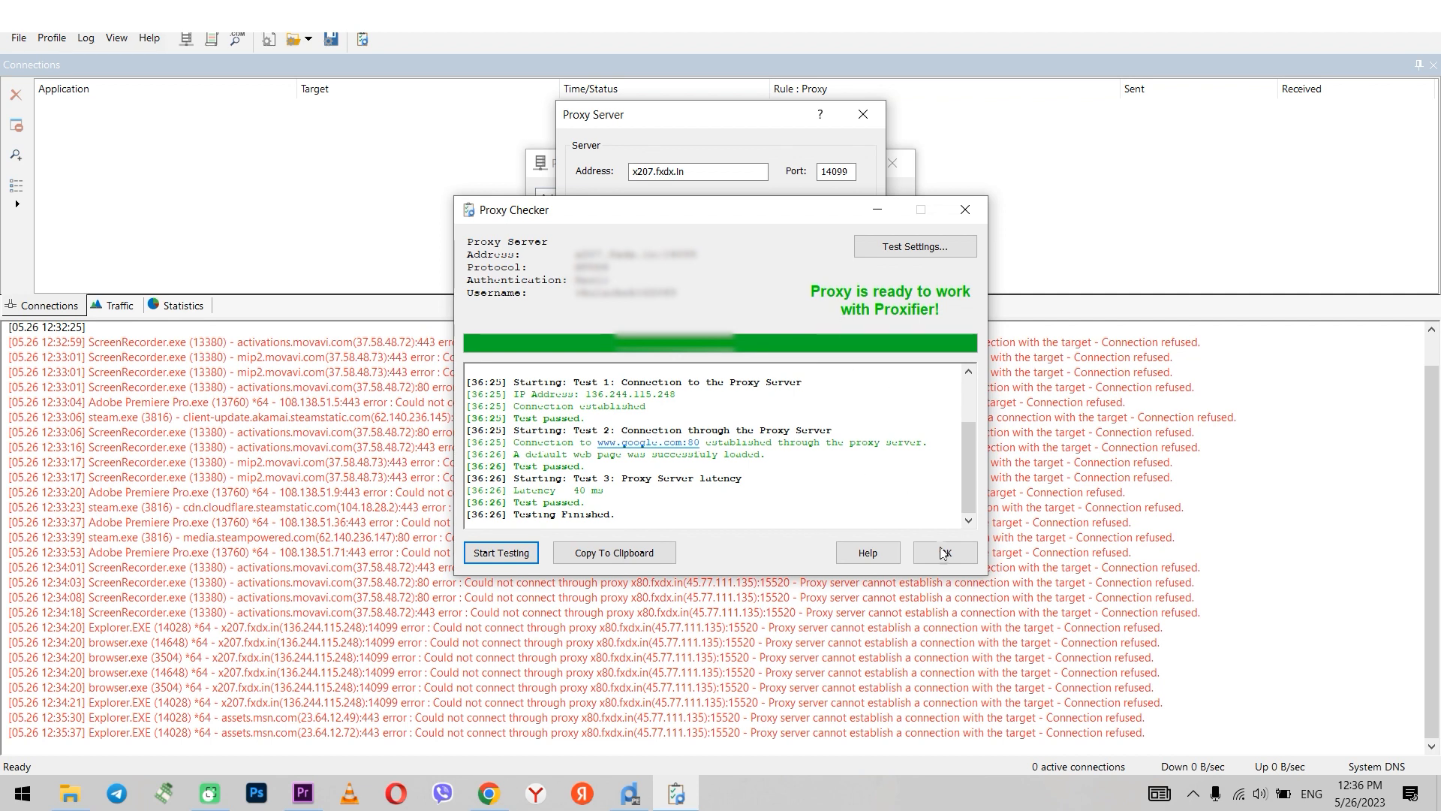
{"action": "left_click", "coordinate": [945, 552]}
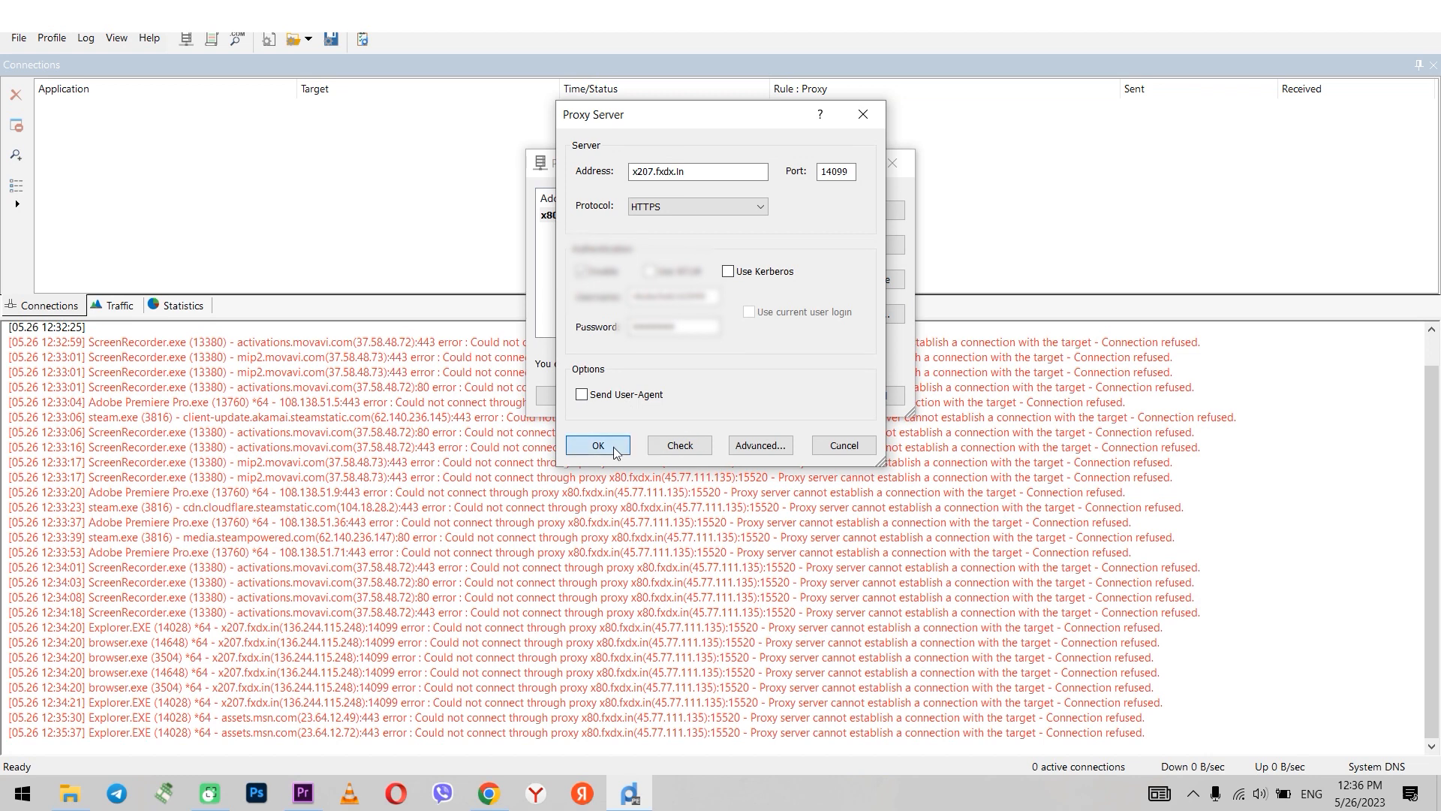
{"action": "left_click", "coordinate": [597, 445]}
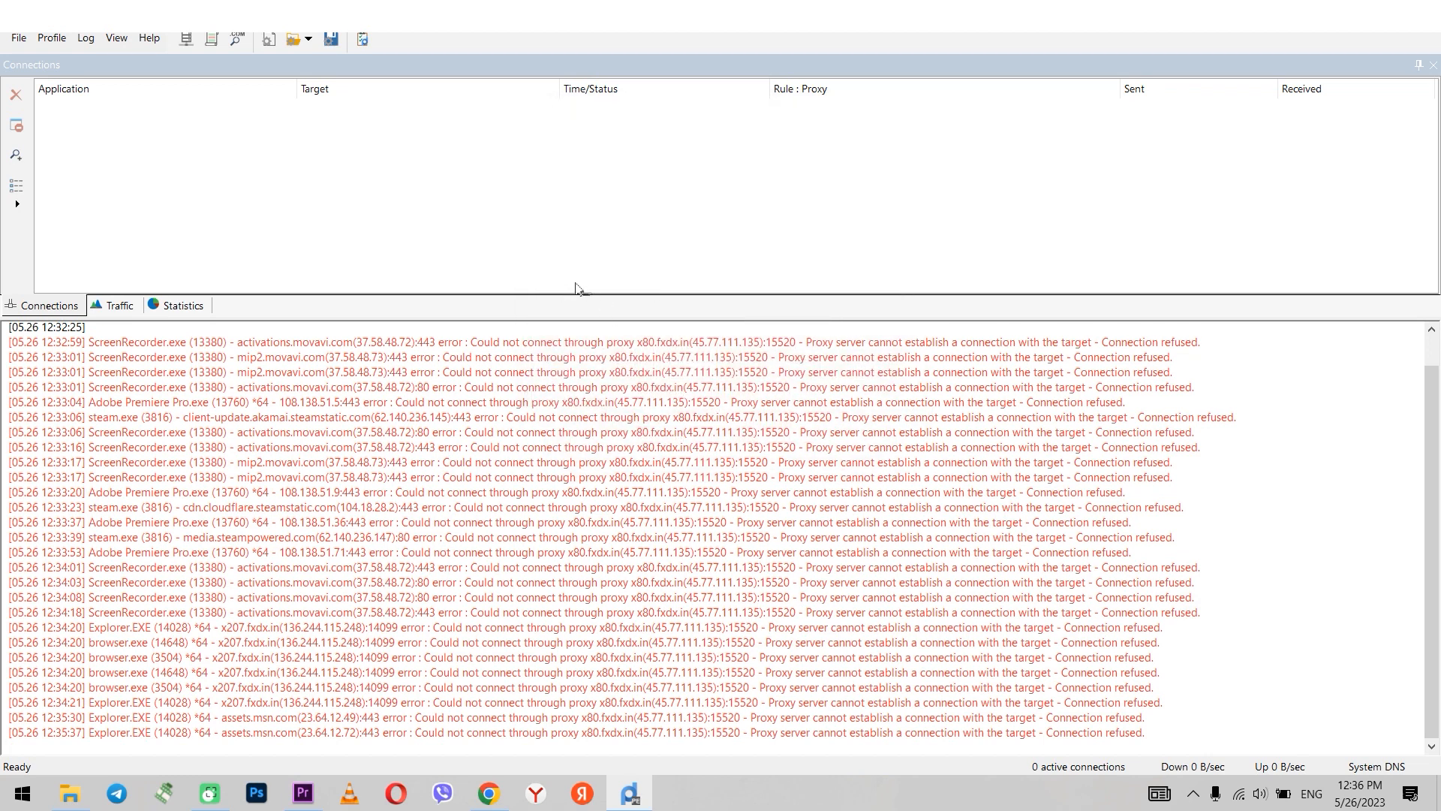
{"action": "mouse_move", "coordinate": [312, 183]}
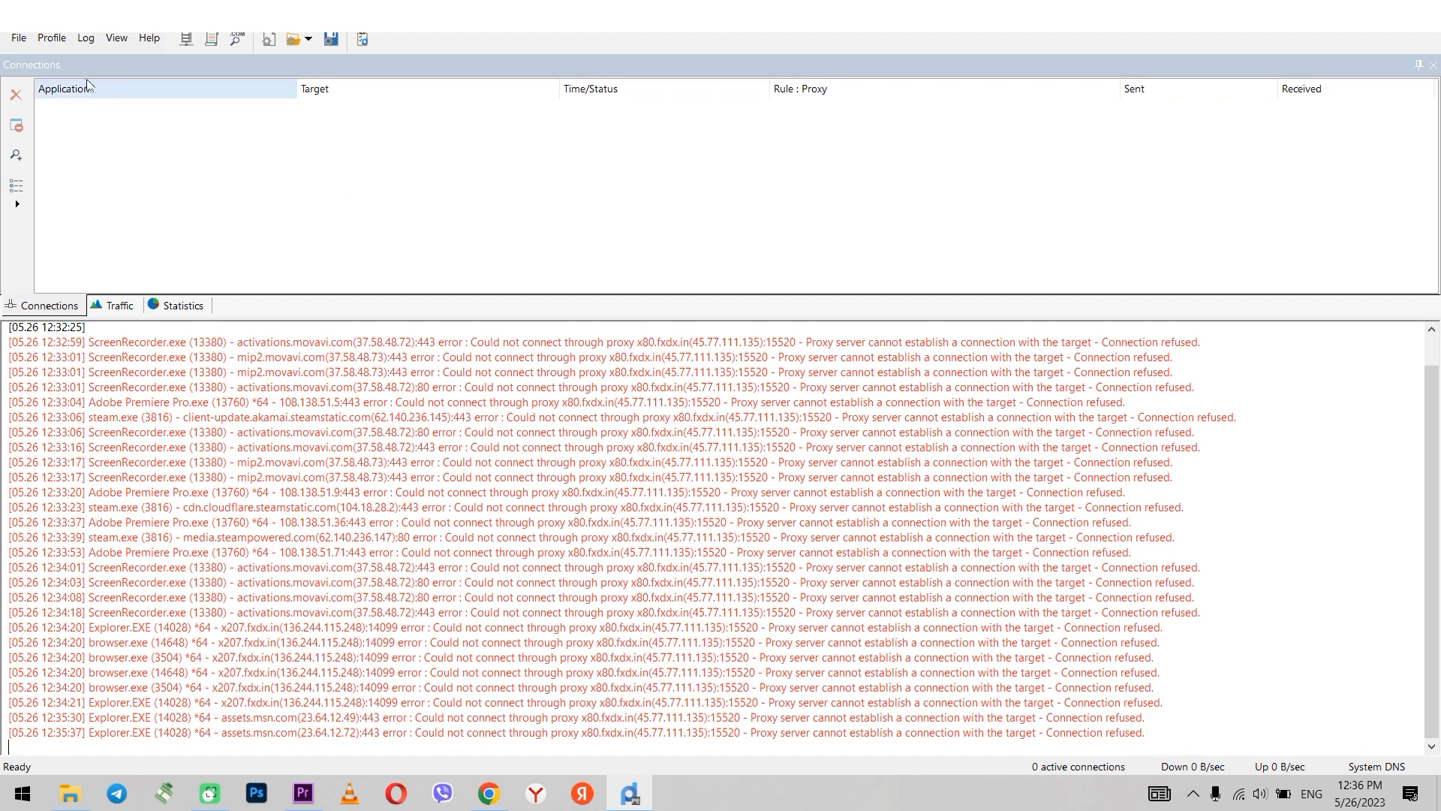
Step: Start a new rule from Proxifier's Proxification Rules list
{"action": "left_click", "coordinate": [51, 38]}
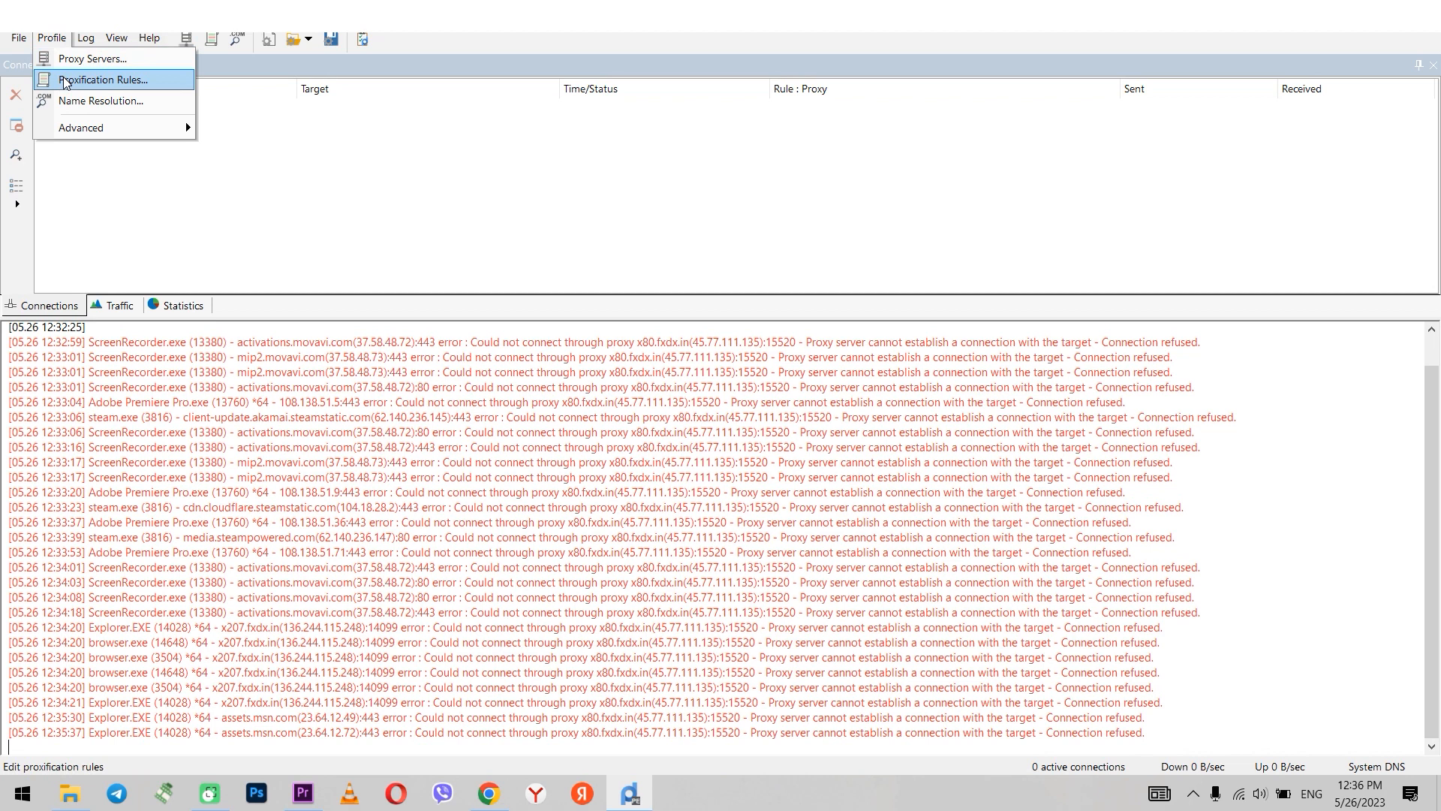
{"action": "left_click", "coordinate": [105, 80]}
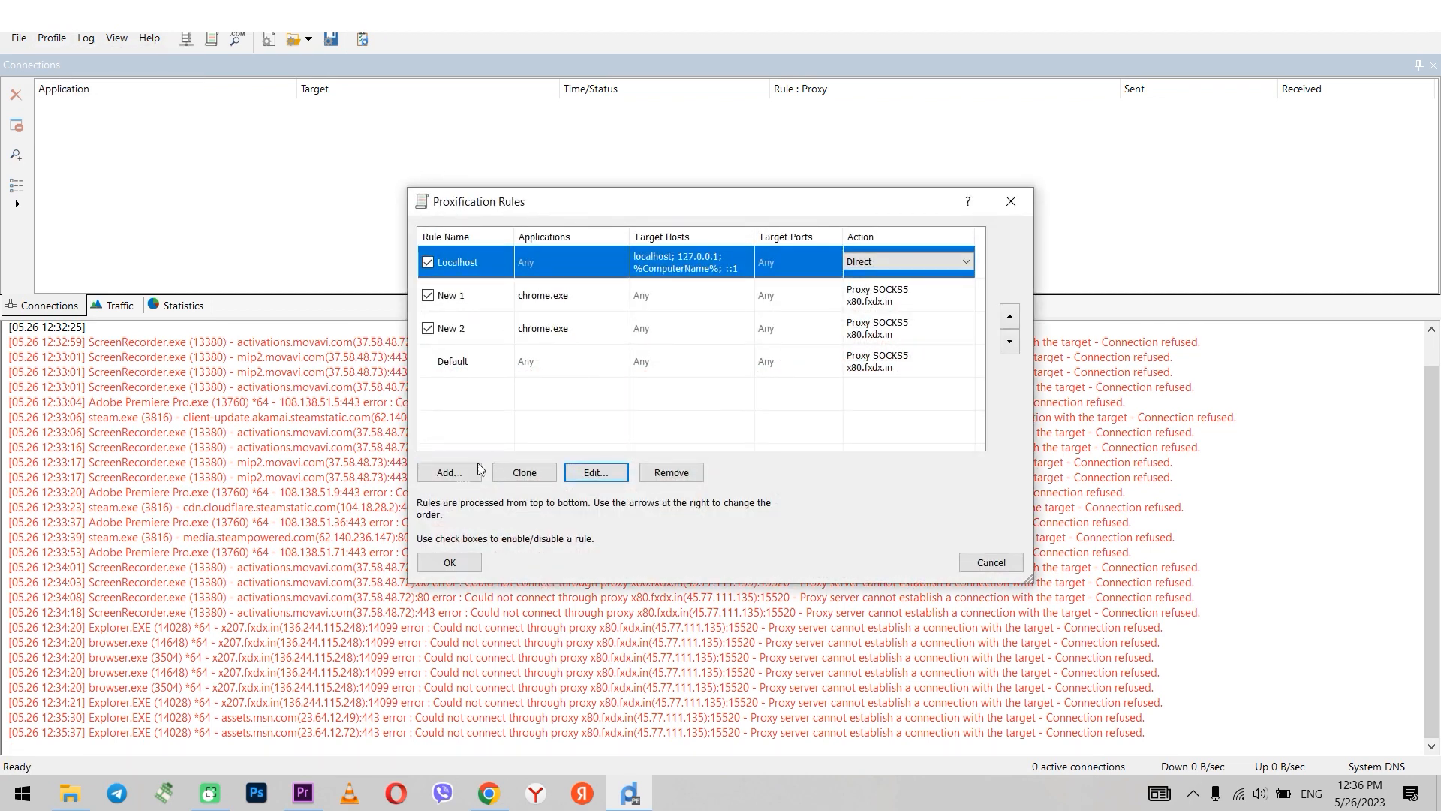
{"action": "left_click", "coordinate": [449, 471]}
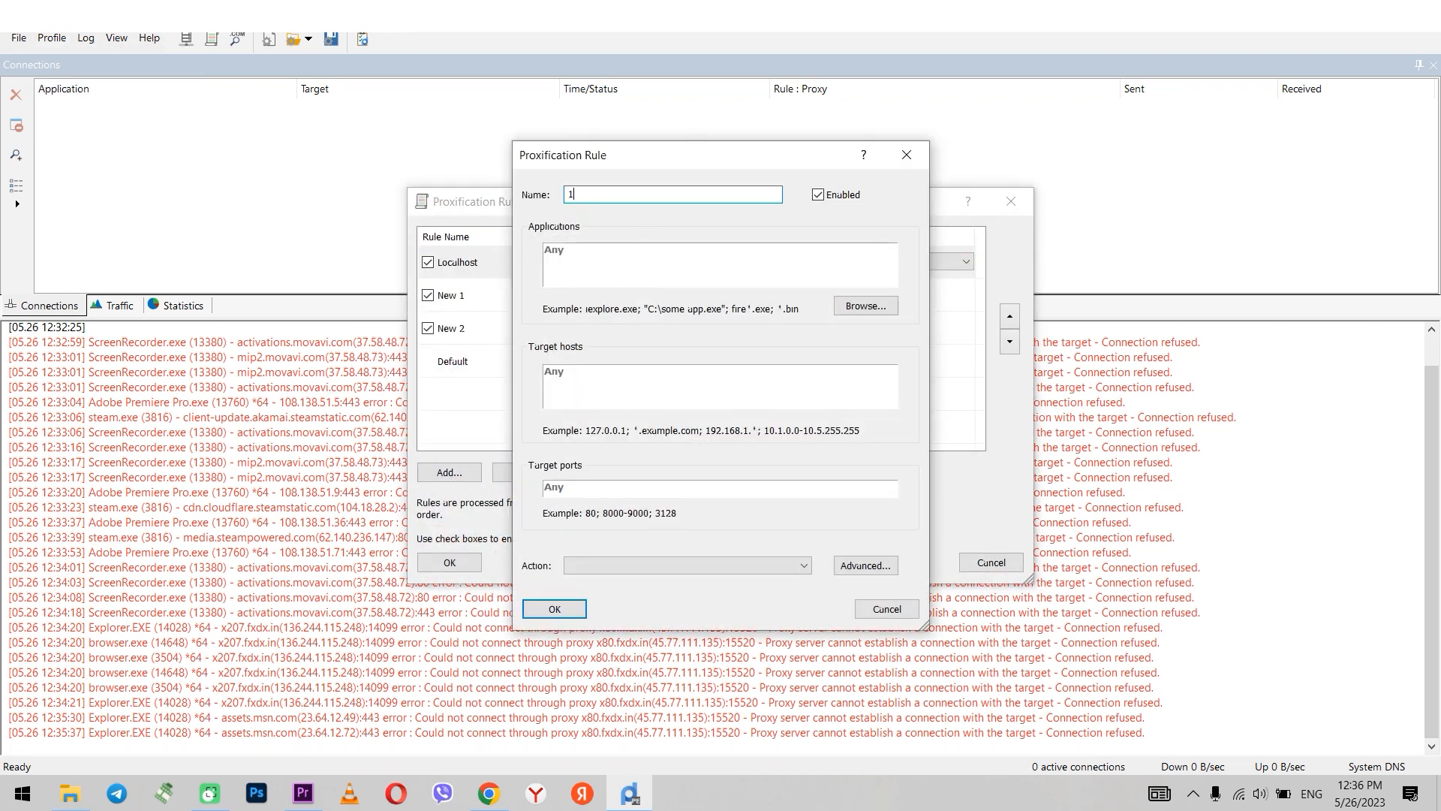
Step: Make rule 12 send chrome.exe through the Proxy HTTPS x207.fxdx.in action and save it
{"action": "left_click", "coordinate": [865, 306]}
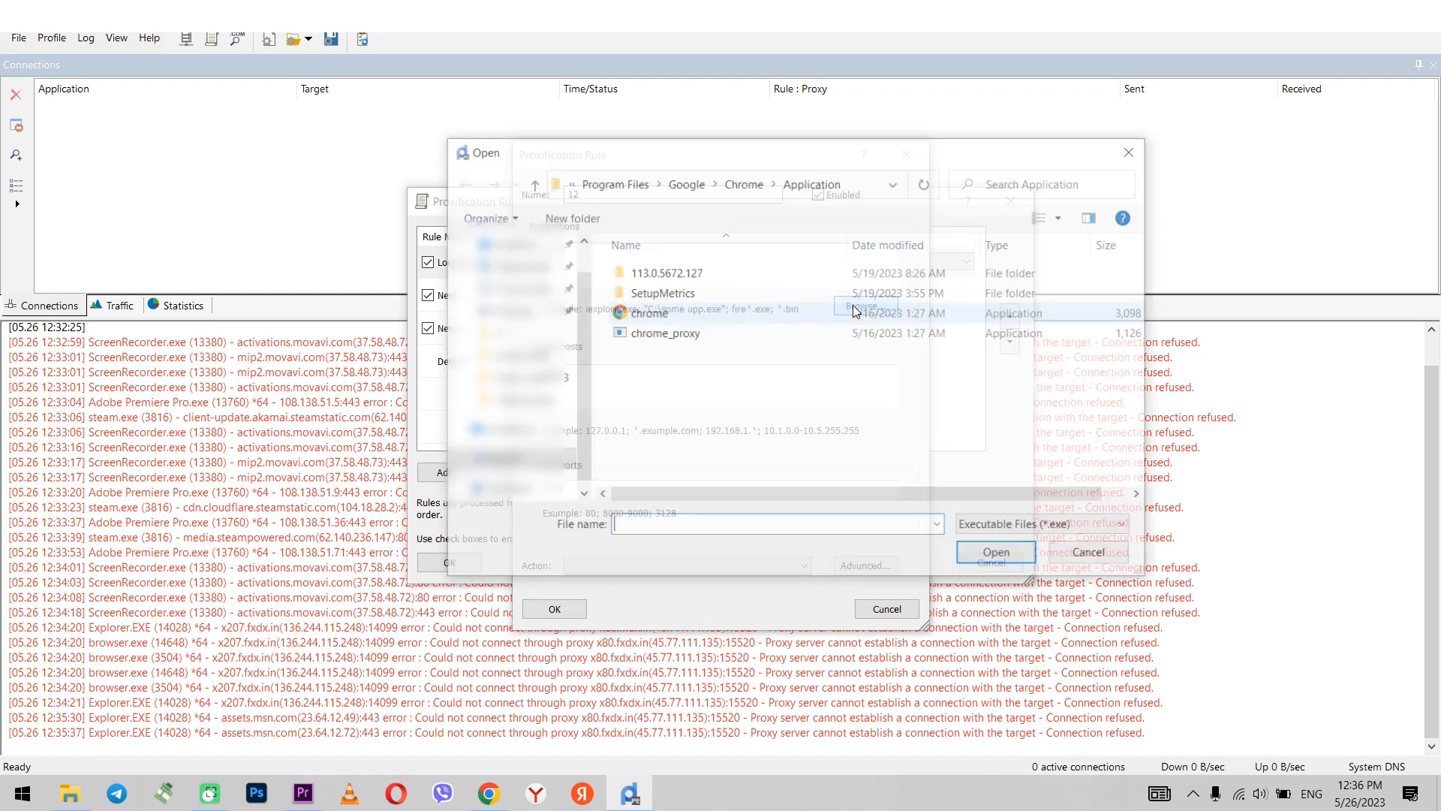
{"action": "left_click", "coordinate": [646, 312]}
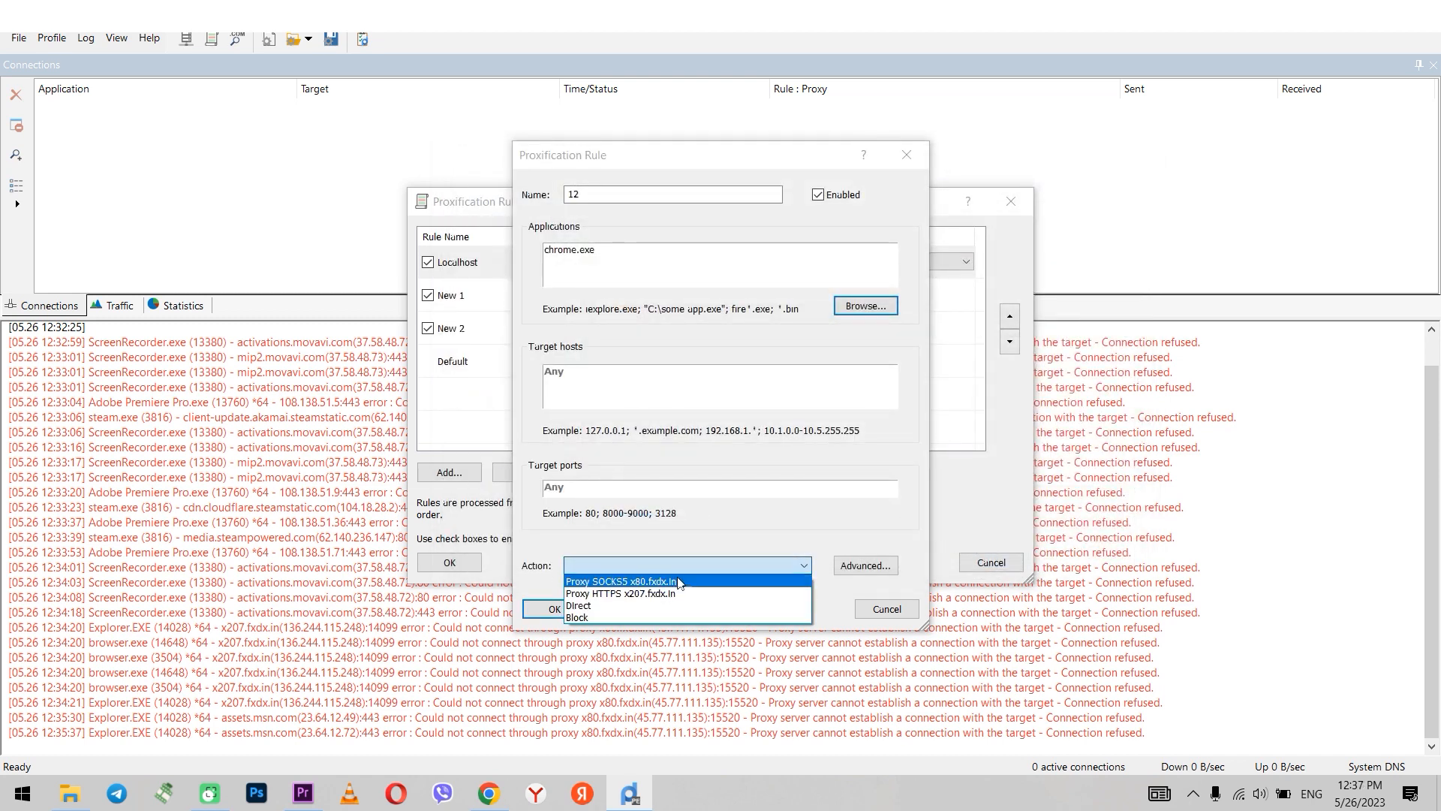
{"action": "left_click", "coordinate": [622, 593]}
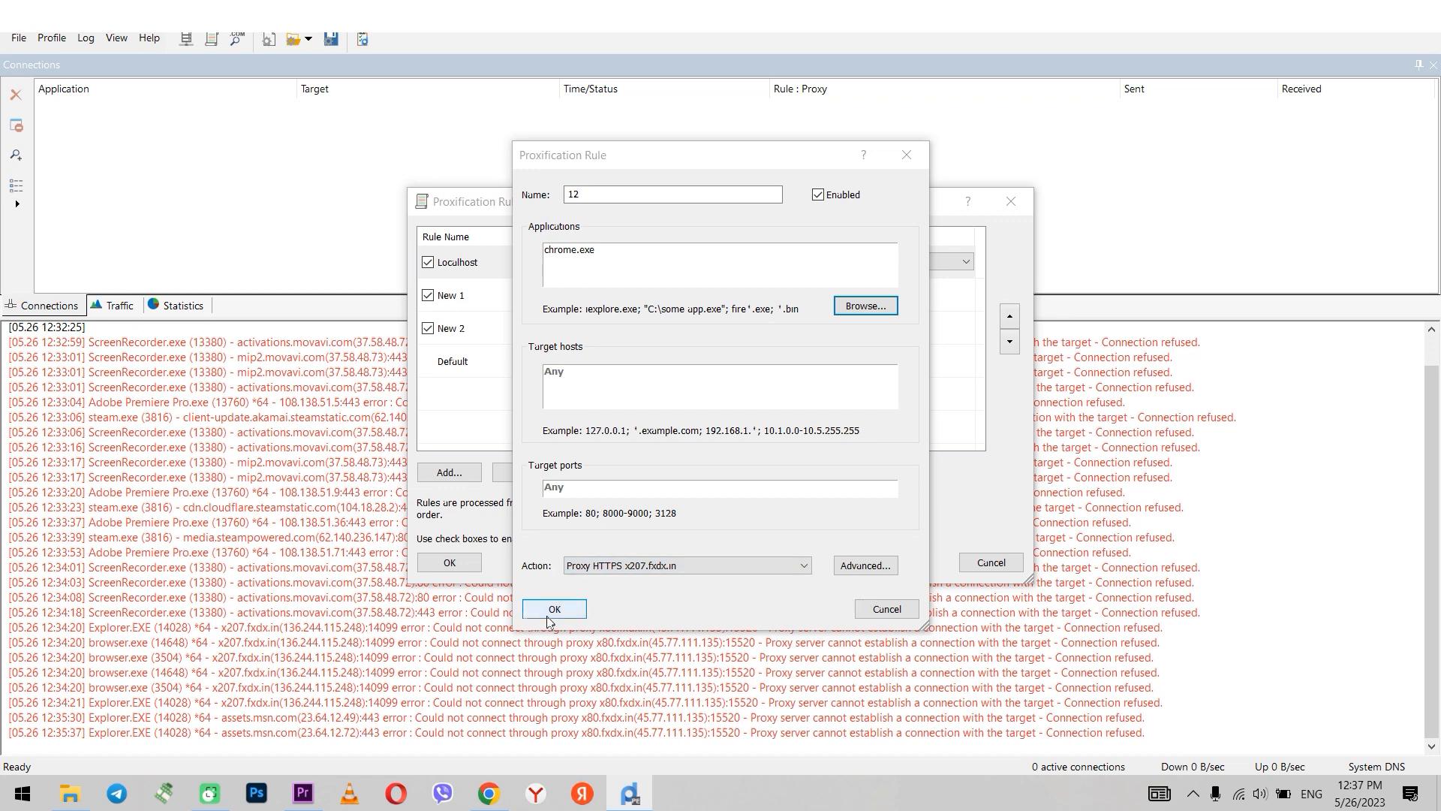
{"action": "left_click", "coordinate": [554, 607]}
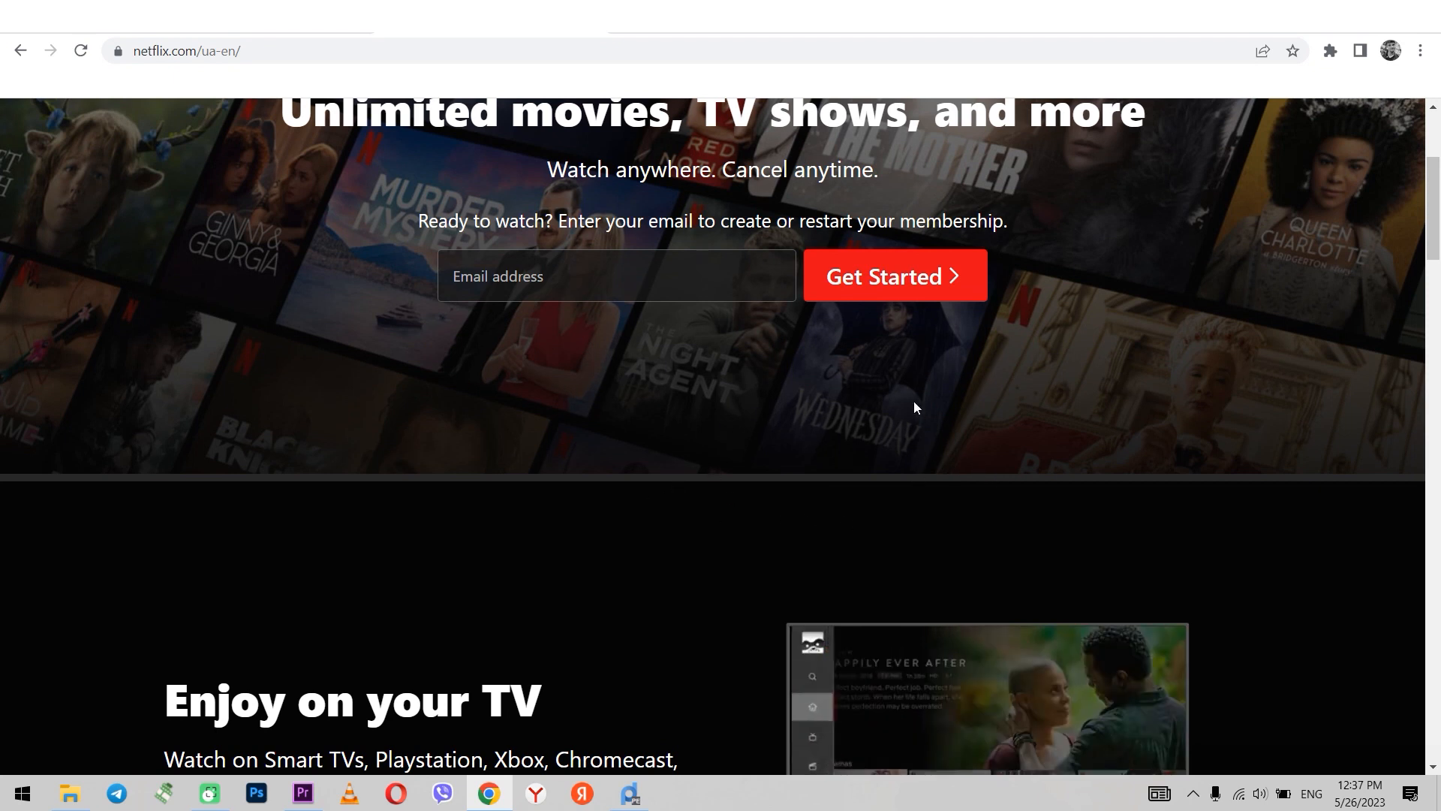
Step: Scroll the Netflix home page in Chrome down to the FAQ section
{"action": "scroll", "scroll_direction": "down", "scroll_amount": 3}
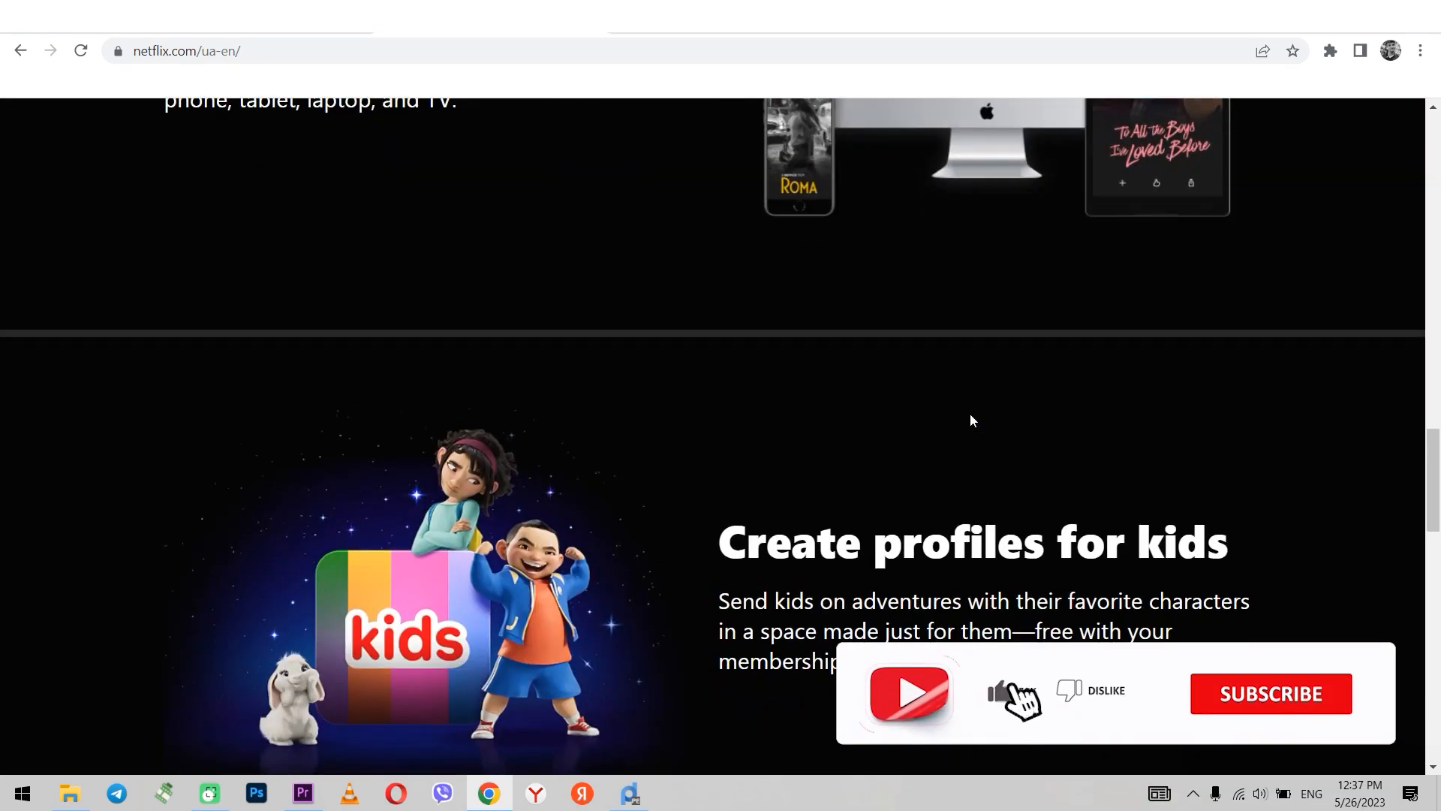
{"action": "scroll", "scroll_direction": "down", "scroll_amount": 3}
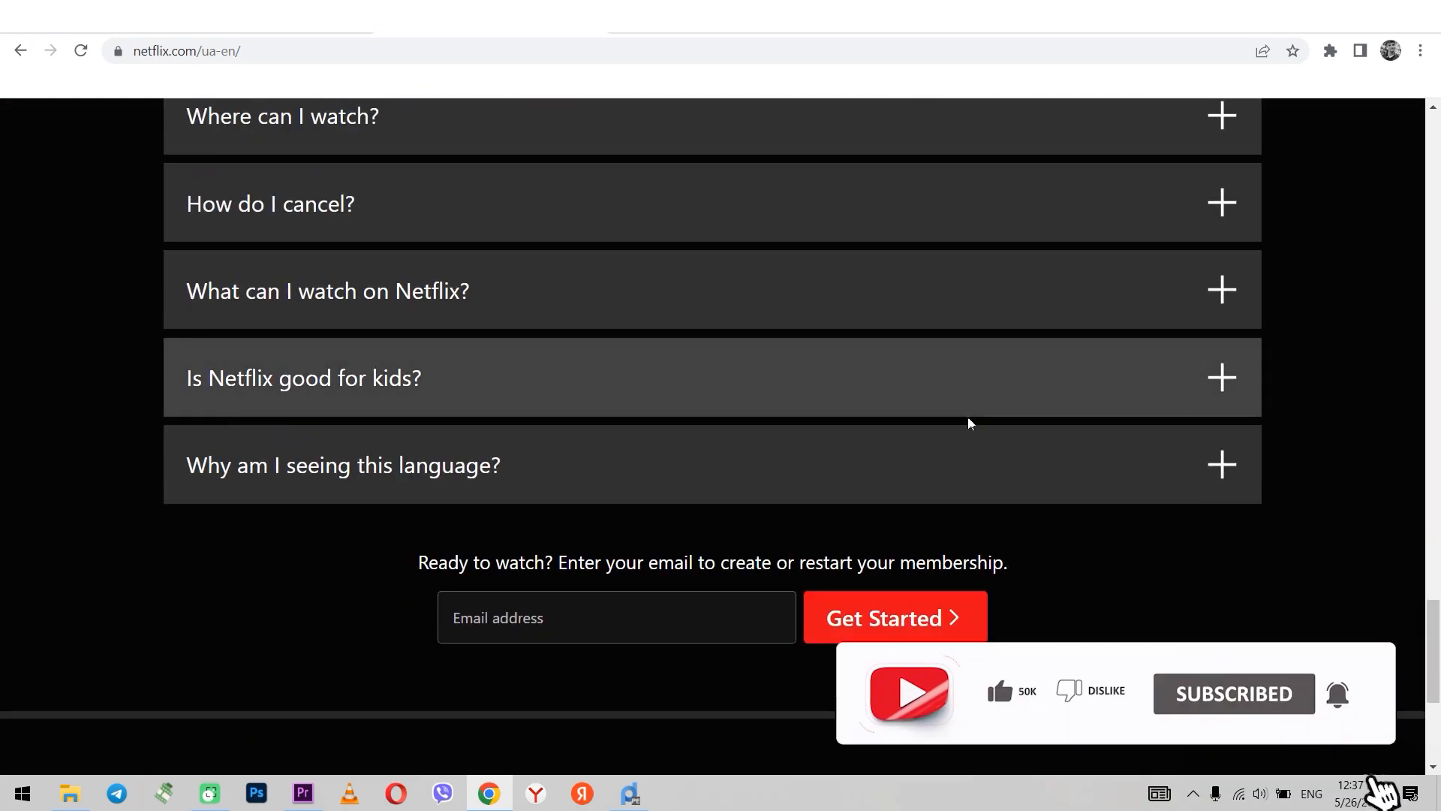